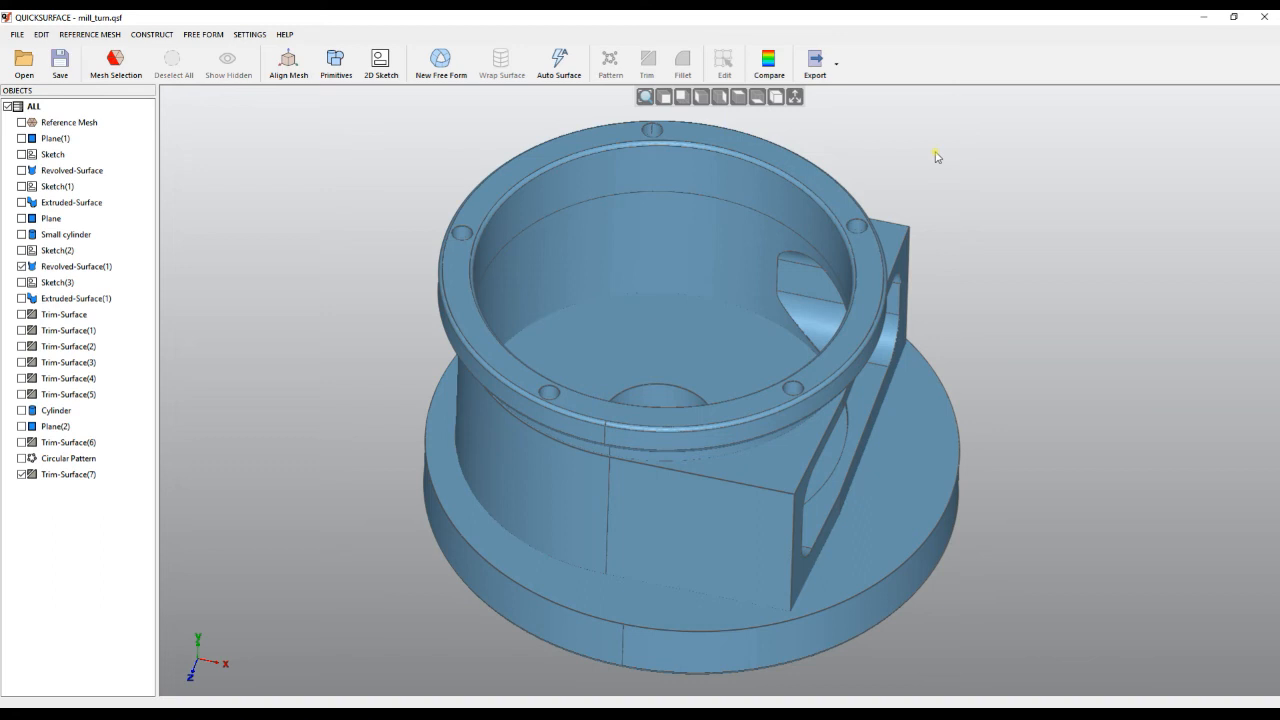
mouse_move(930, 222)
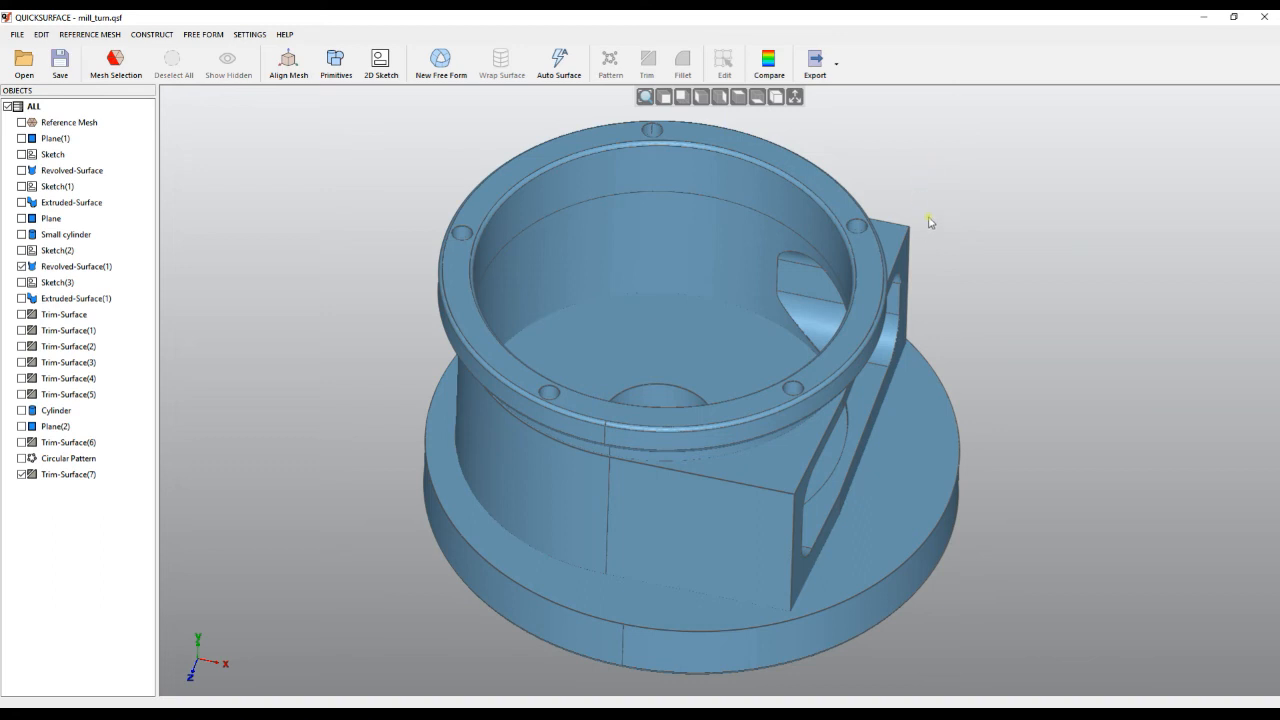
mouse_move(432, 428)
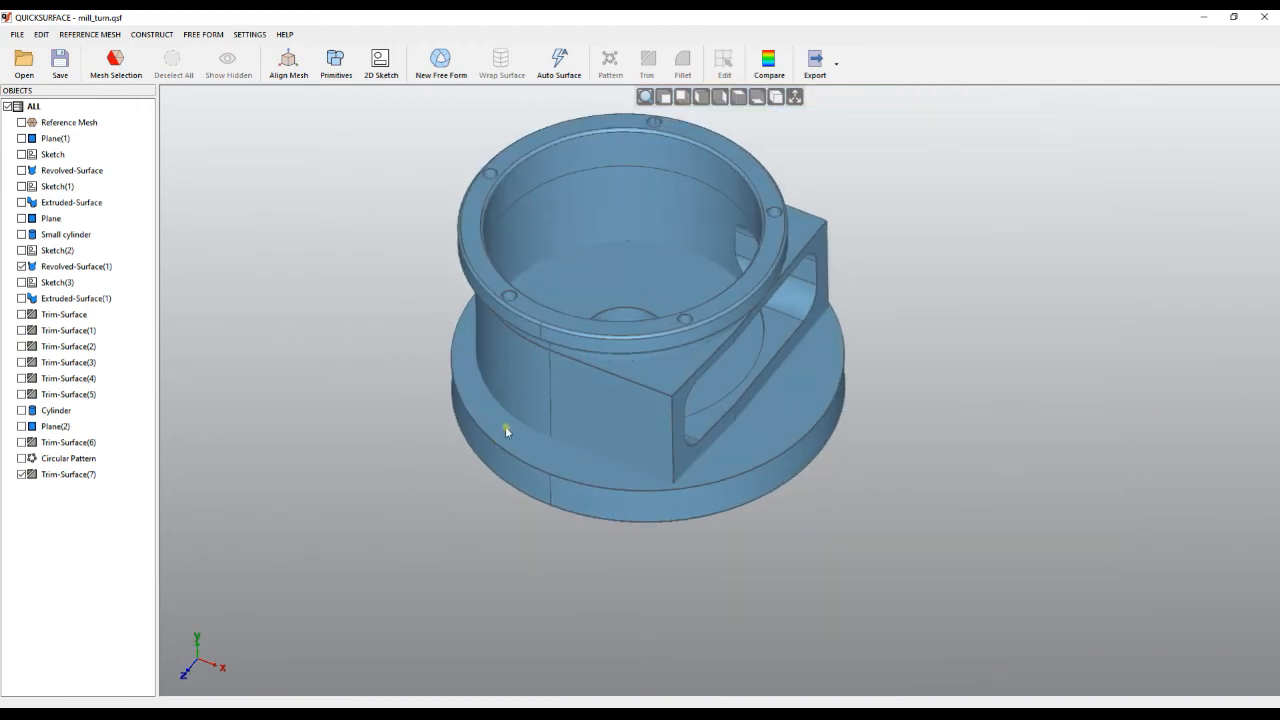
mouse_move(240, 252)
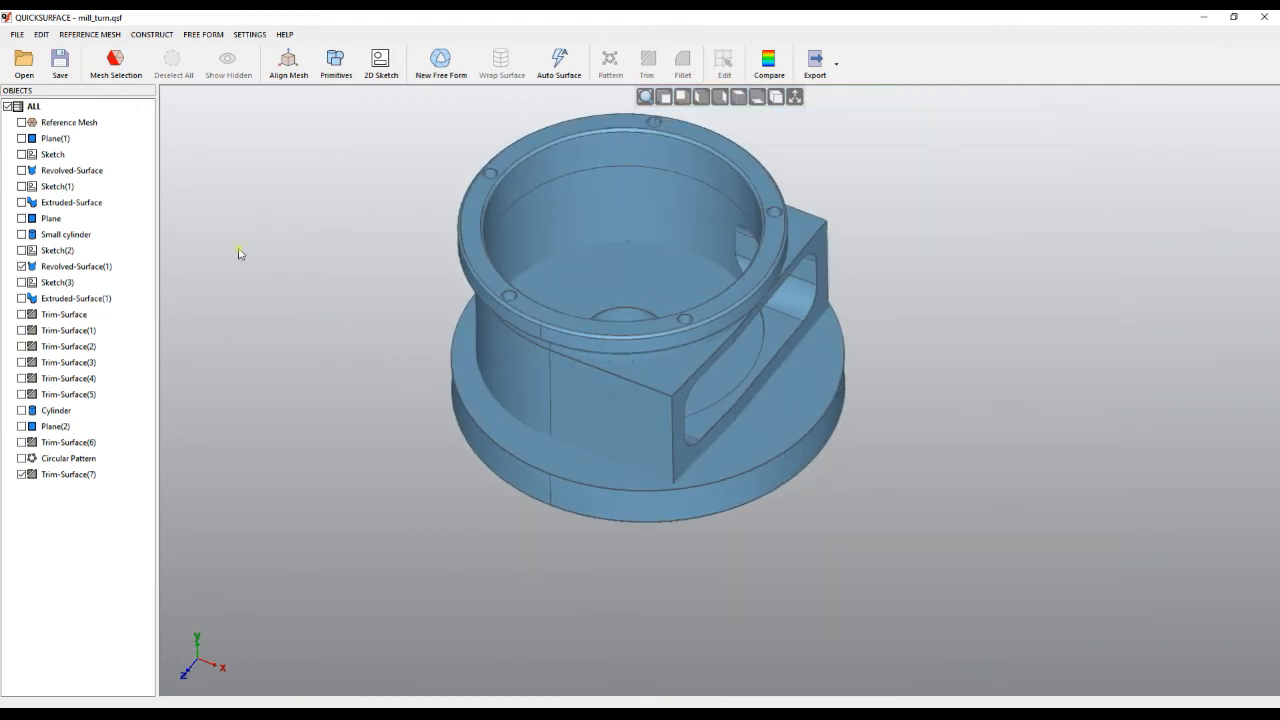
- Overlay the Reference Mesh scan on the housing, then hide it again
click(22, 122)
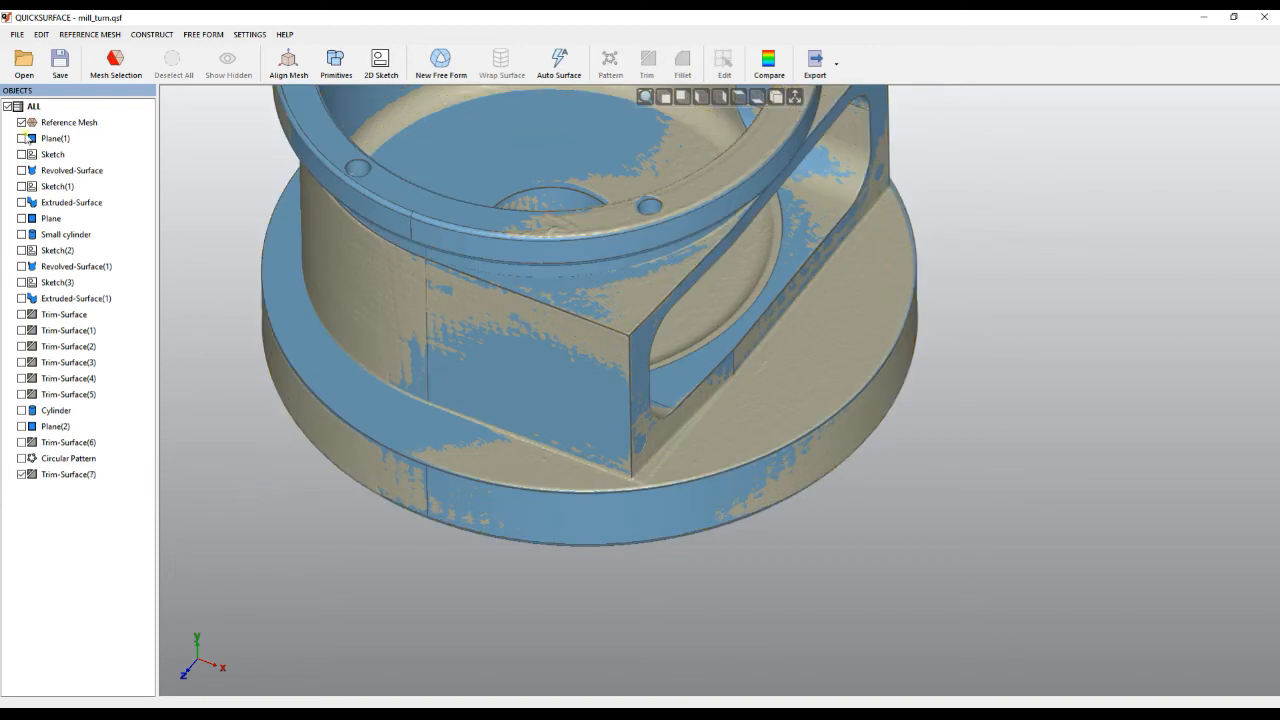
right_click(70, 122)
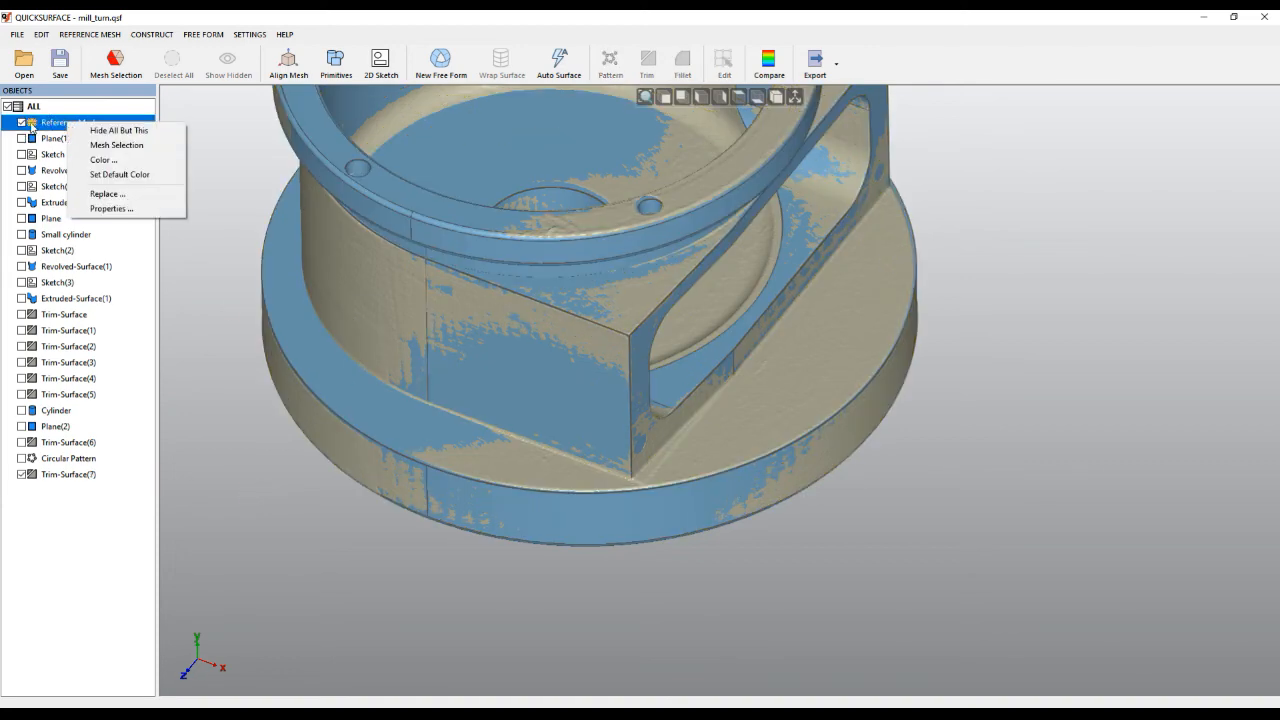
click(118, 130)
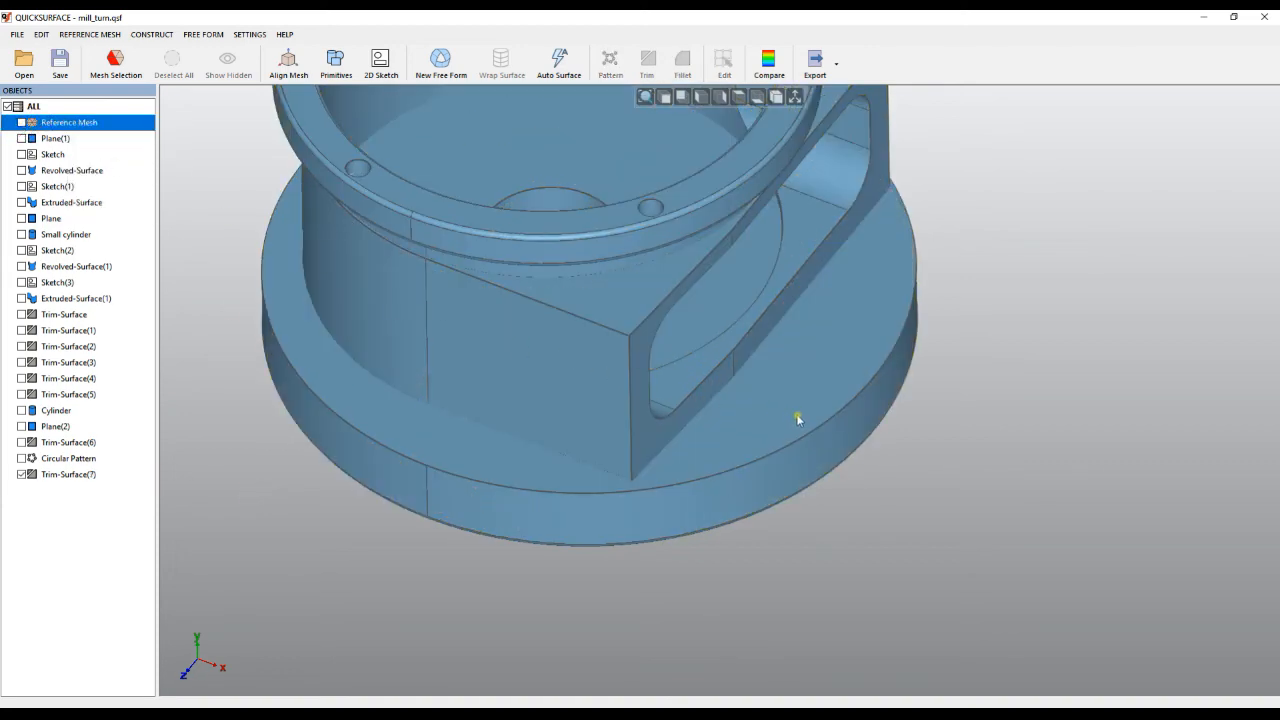
drag(798, 418, 818, 366)
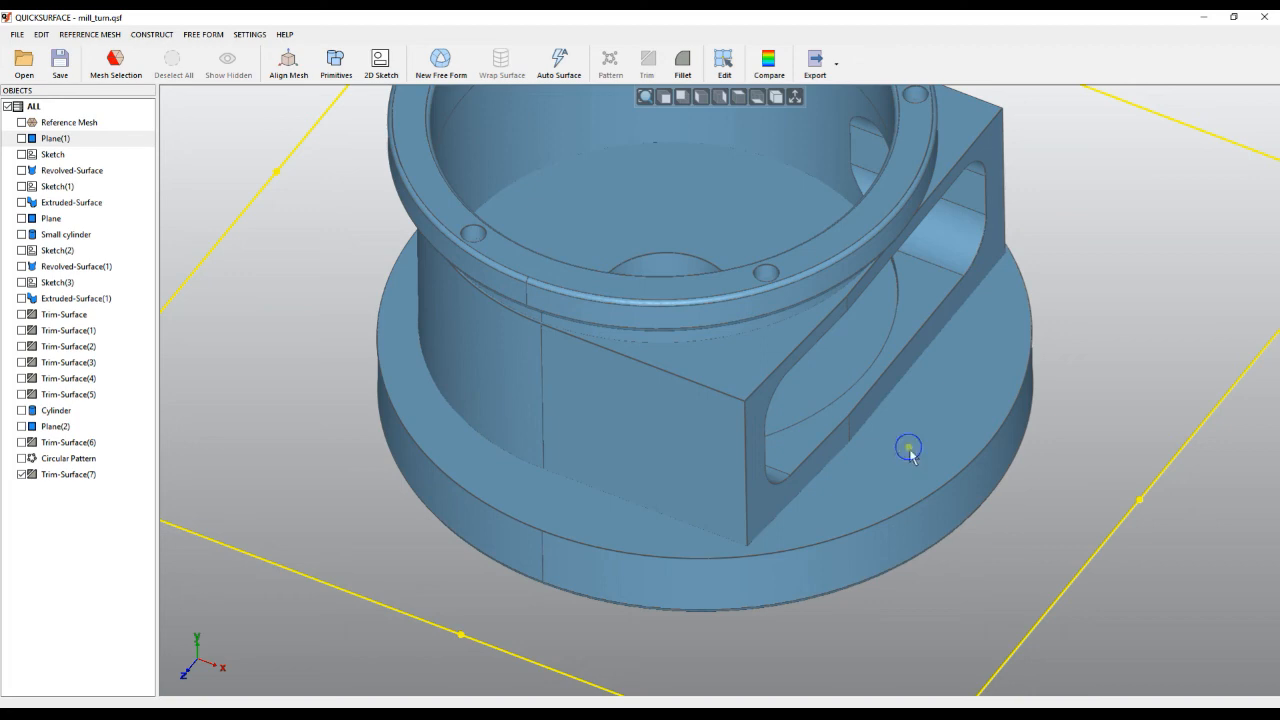
- Start a Fillet and select the top outer circular edge of the base flange
right_click(908, 448)
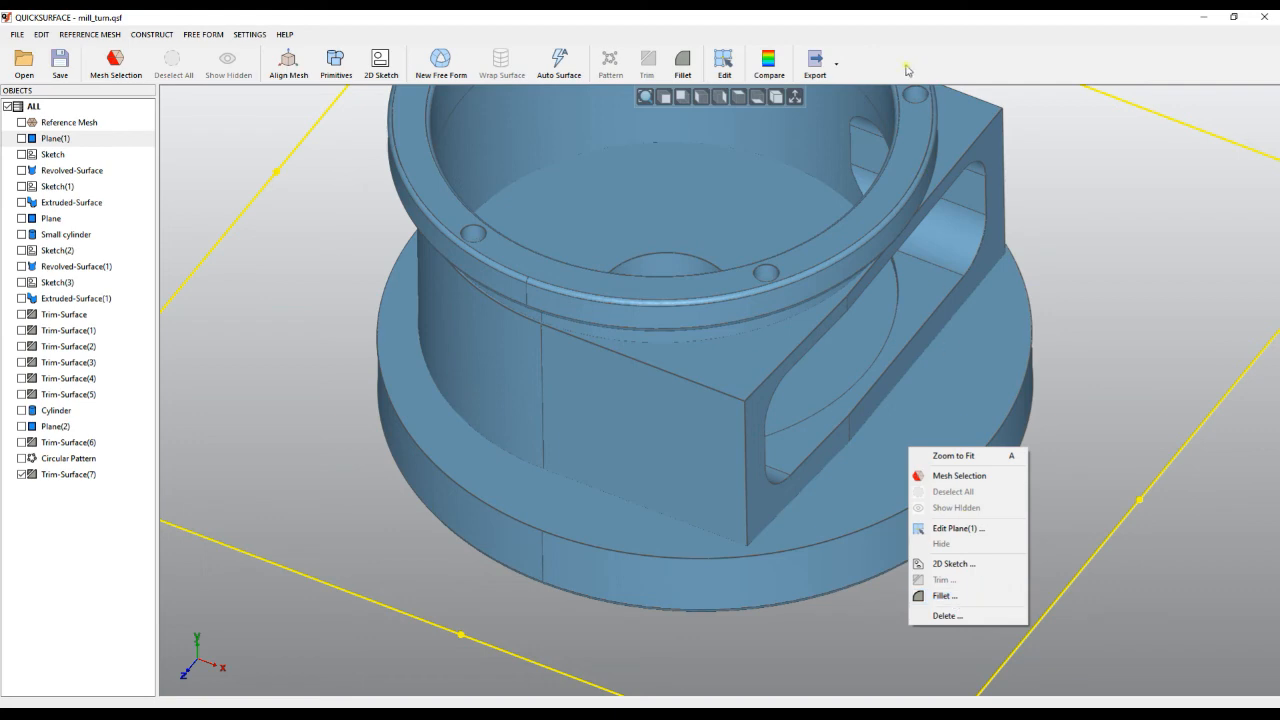
click(684, 62)
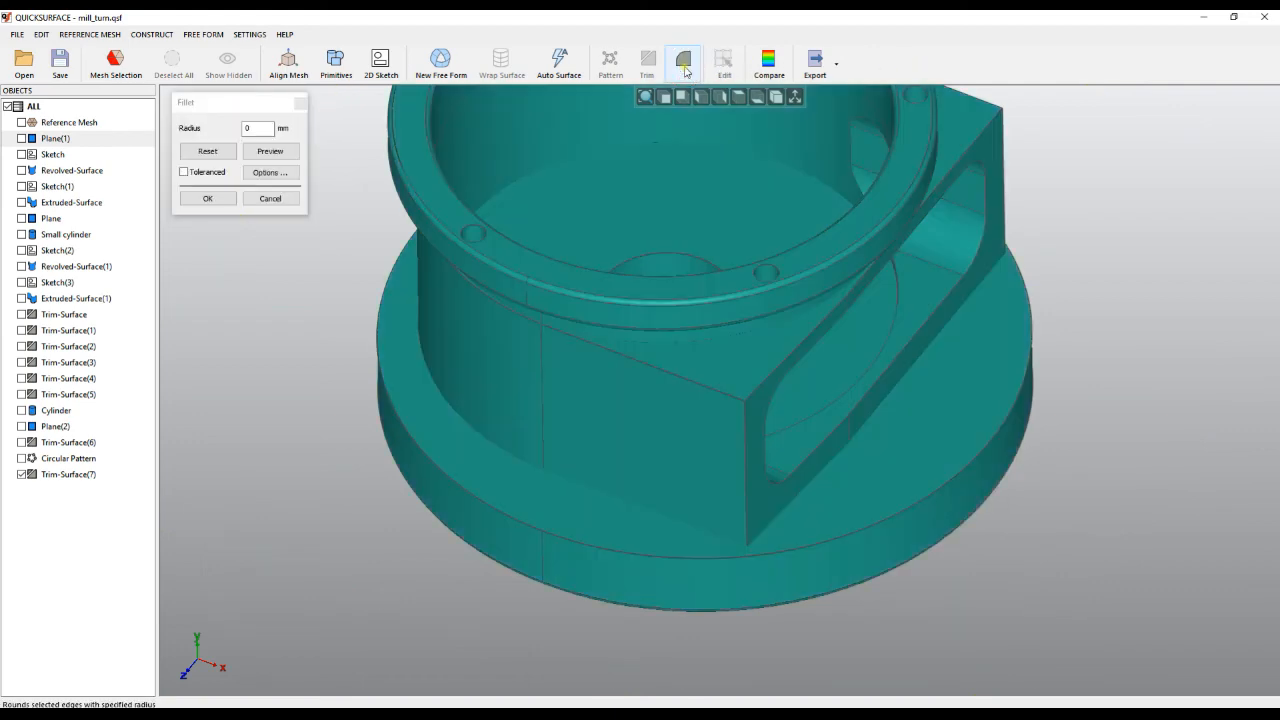
click(684, 60)
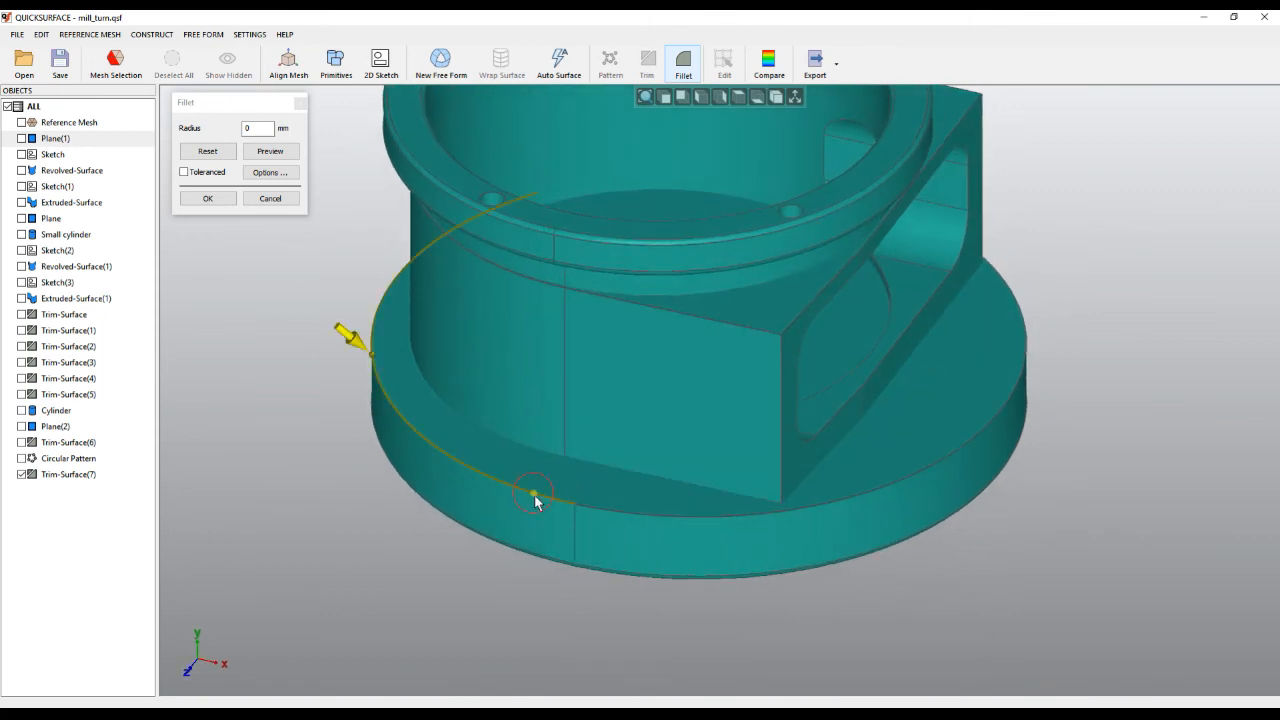
click(536, 496)
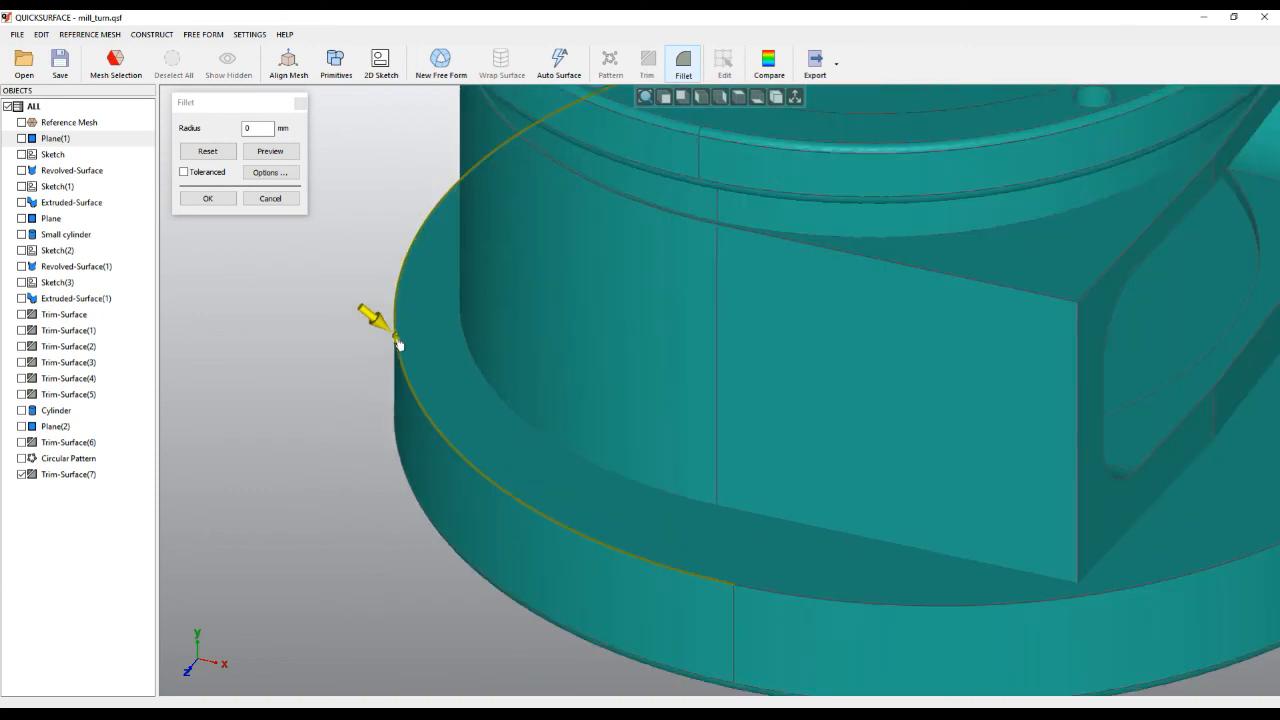
click(384, 336)
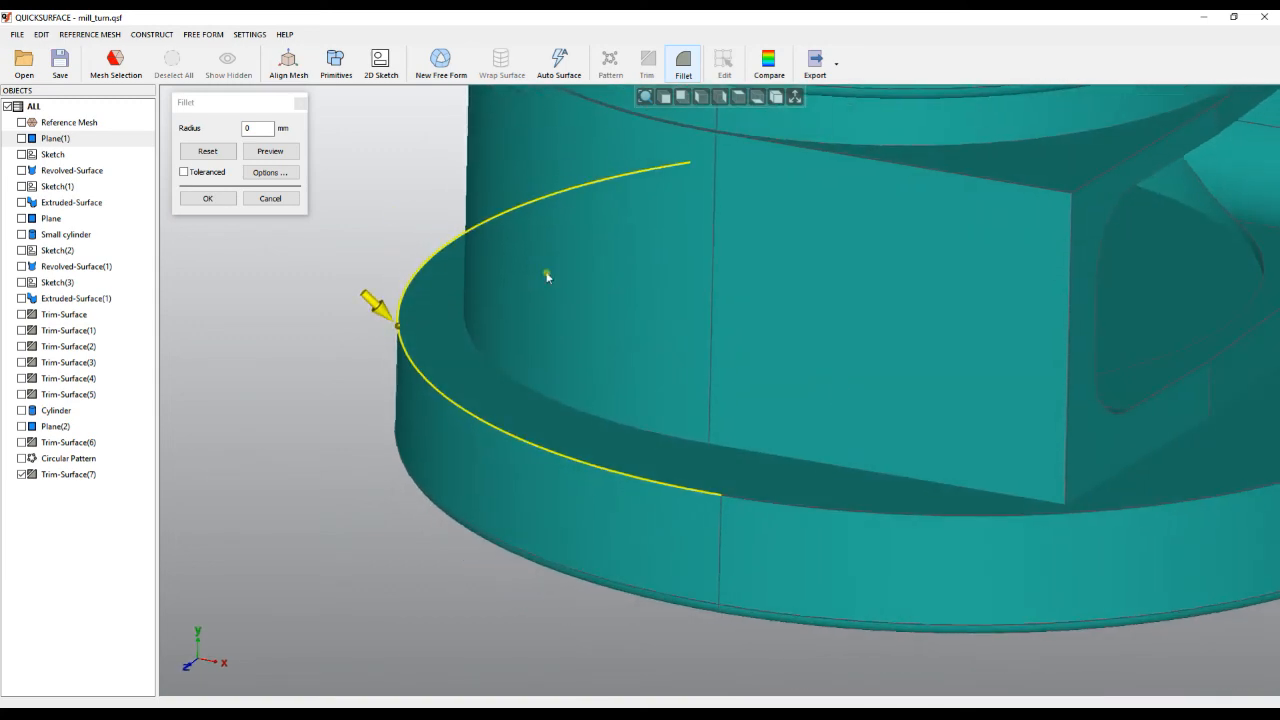
- Preview a trial fillet, try radius 0.1, then revert to leave the flange edge unrounded
click(270, 152)
text(1)
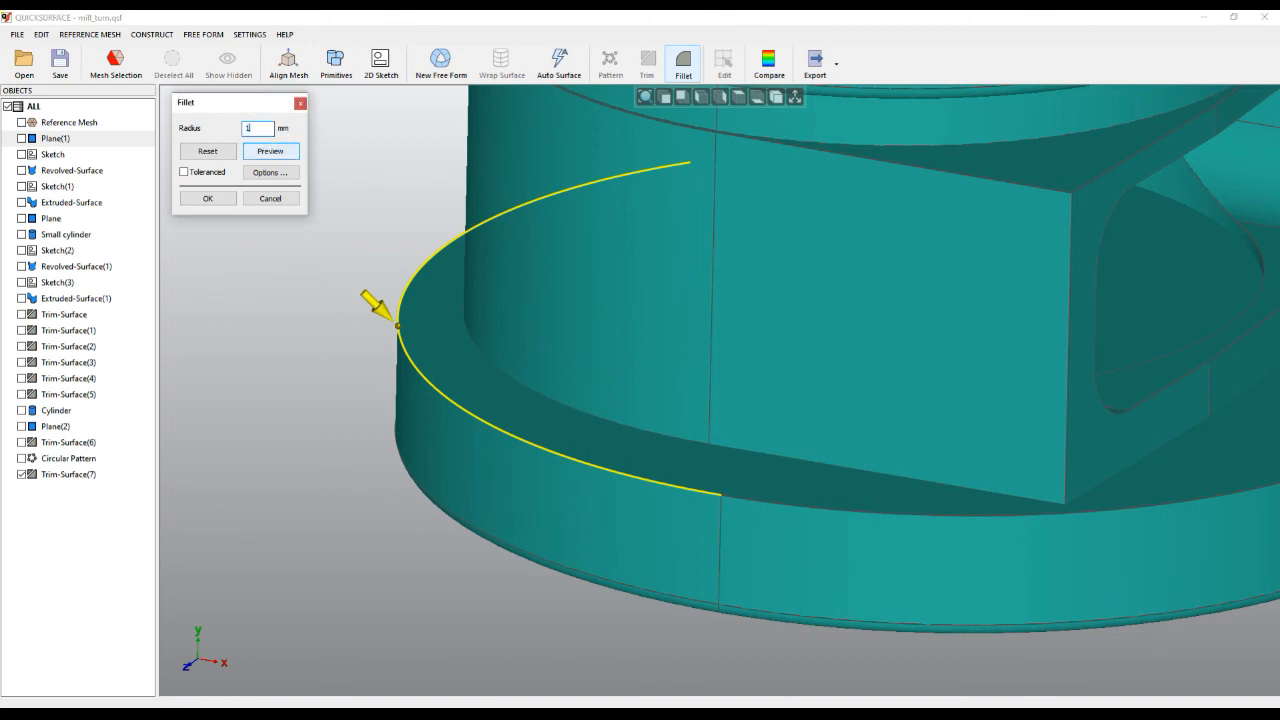
click(270, 152)
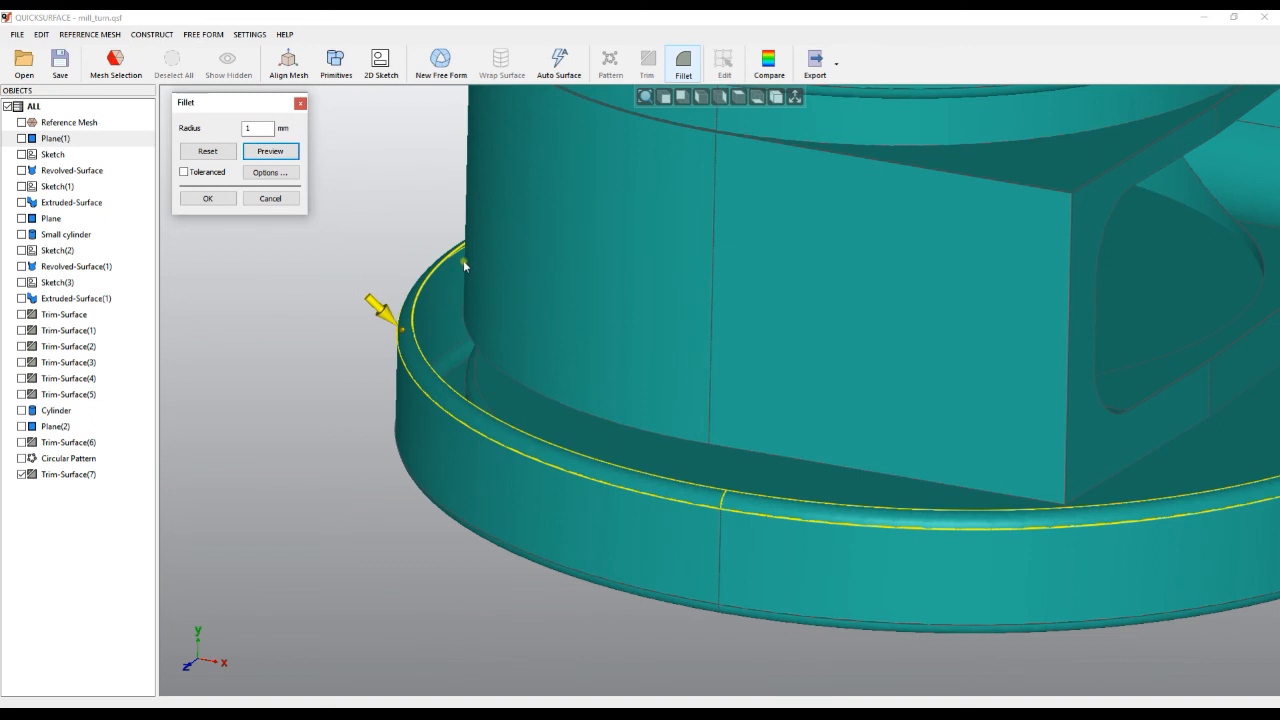
mouse_move(304, 200)
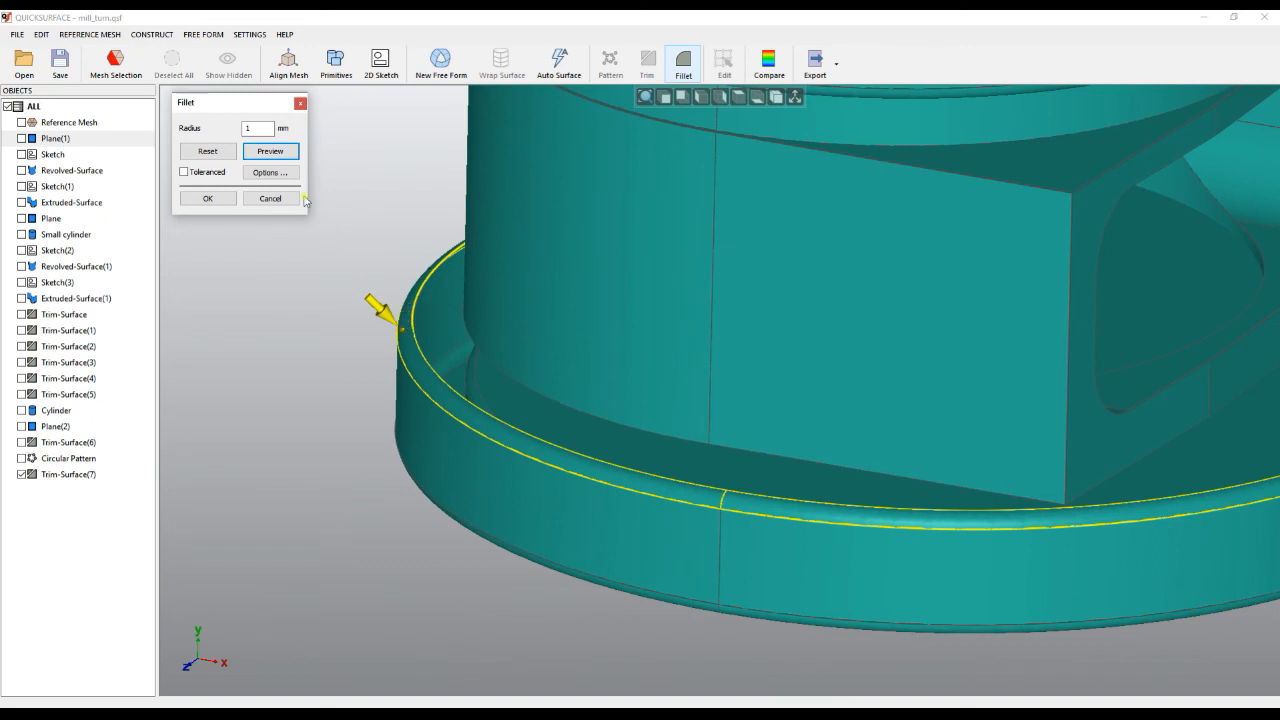
click(258, 128)
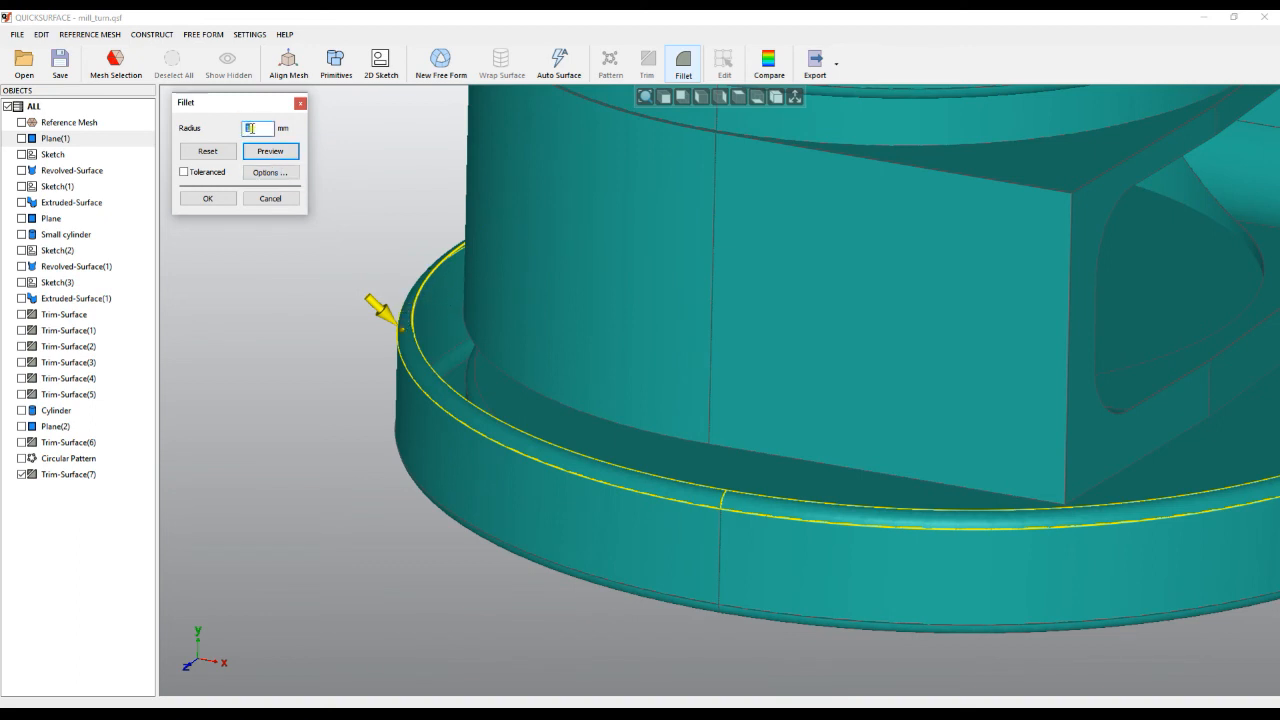
text(0.1)
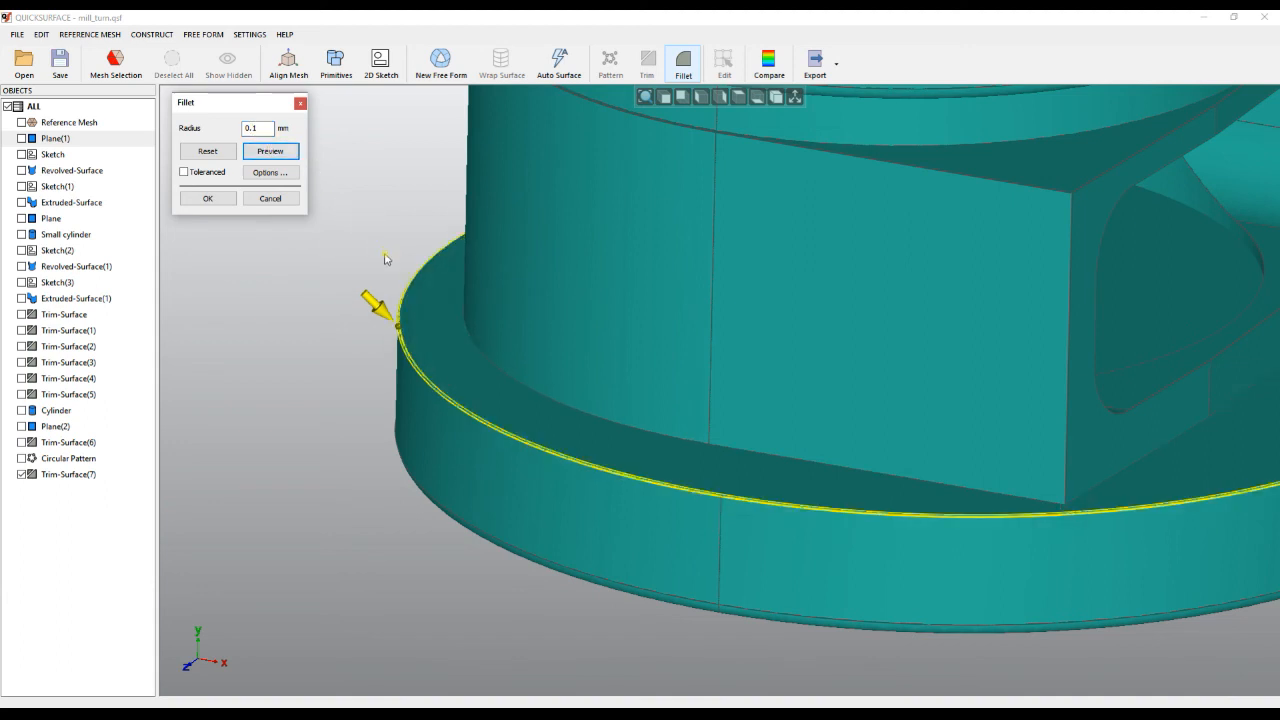
mouse_move(500, 284)
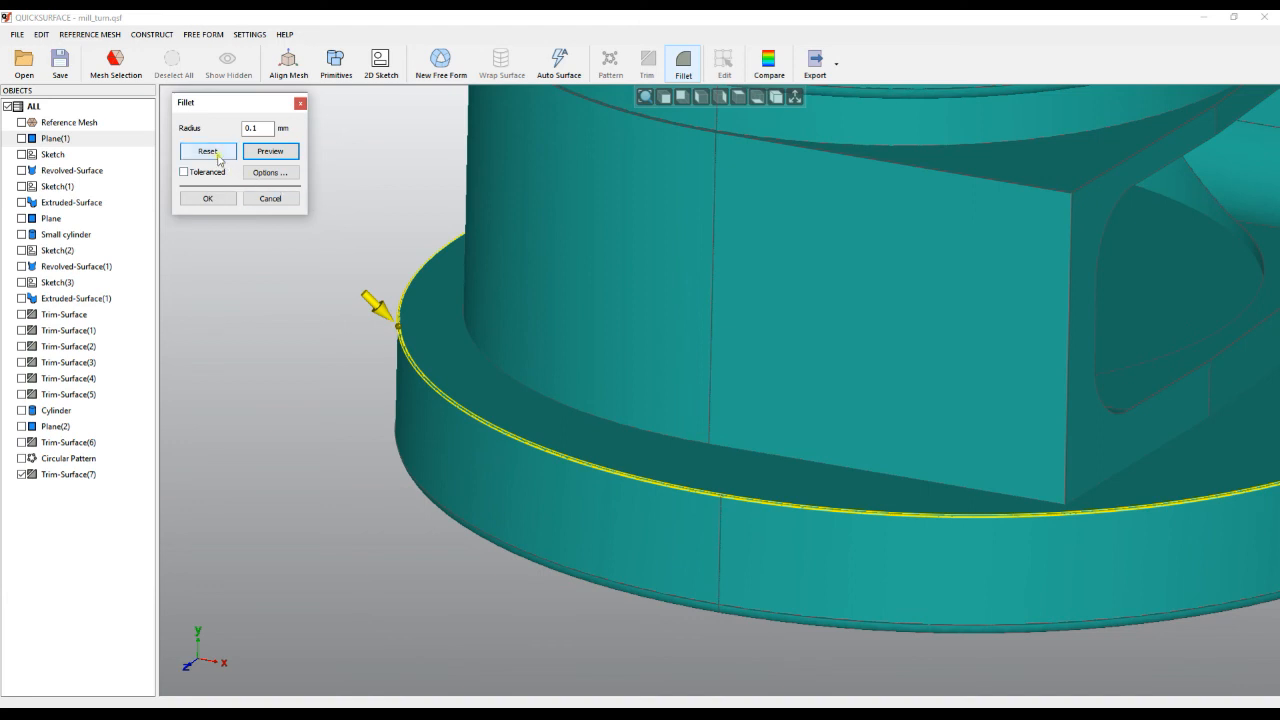
click(208, 152)
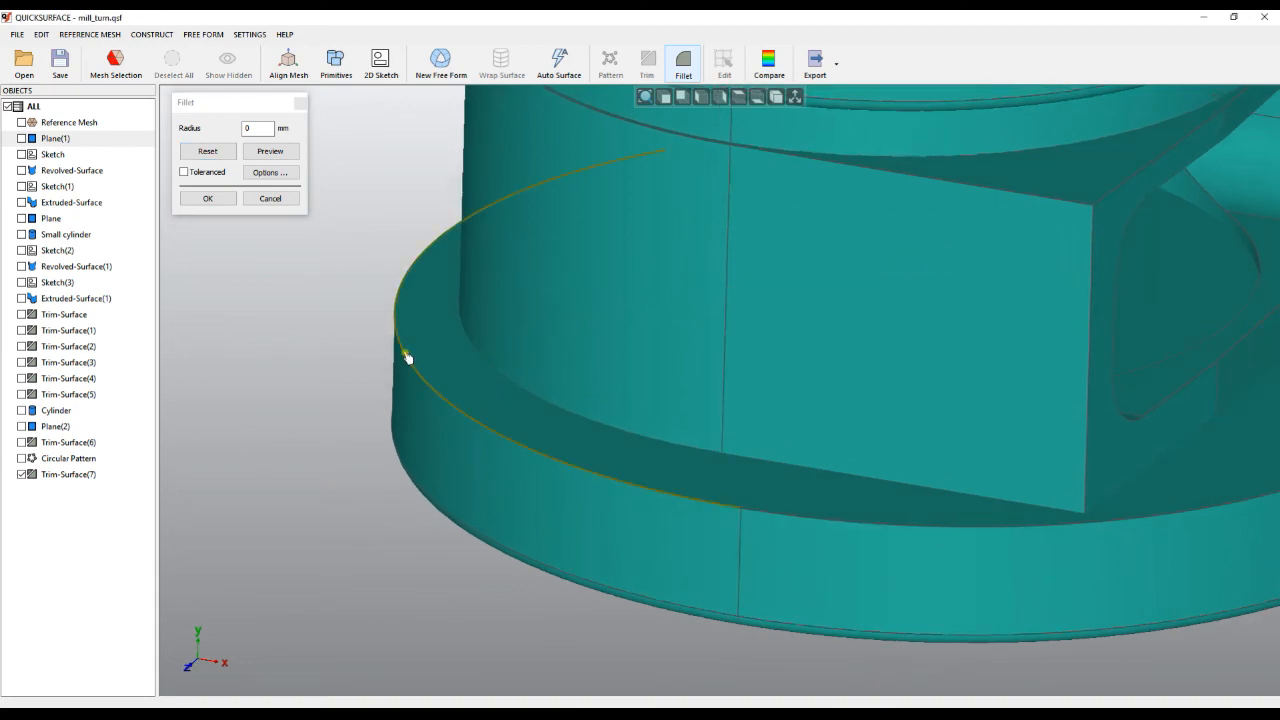
- Reselect the flange rim edge, try radii 0.68 and 0.38, then preview a 0.3 mm fillet
click(408, 358)
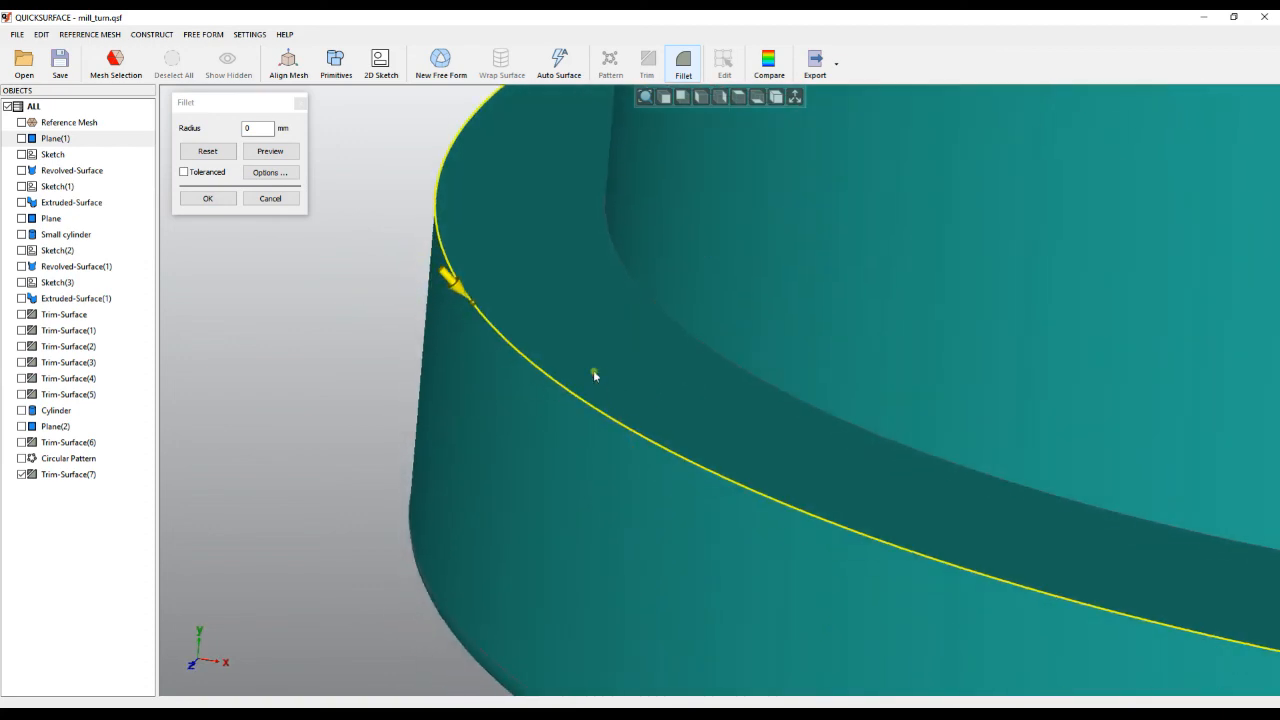
mouse_move(464, 304)
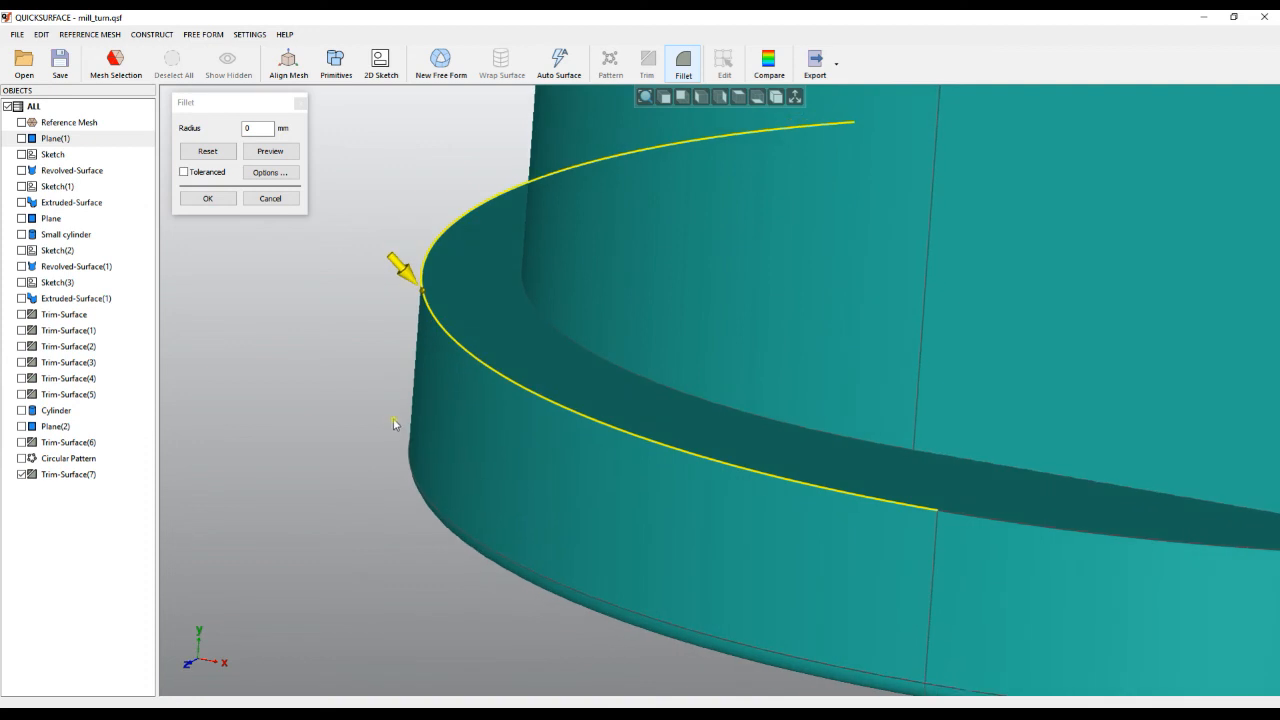
mouse_move(400, 292)
text(.2)
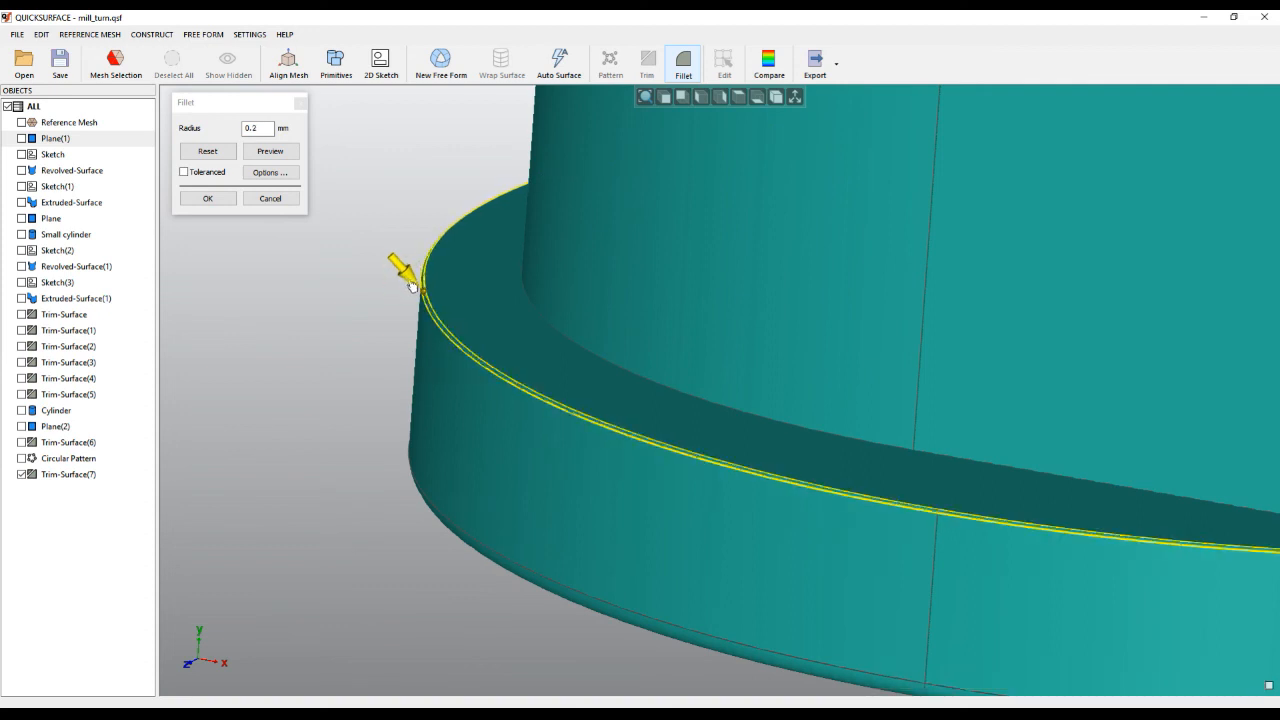
text(0.68)
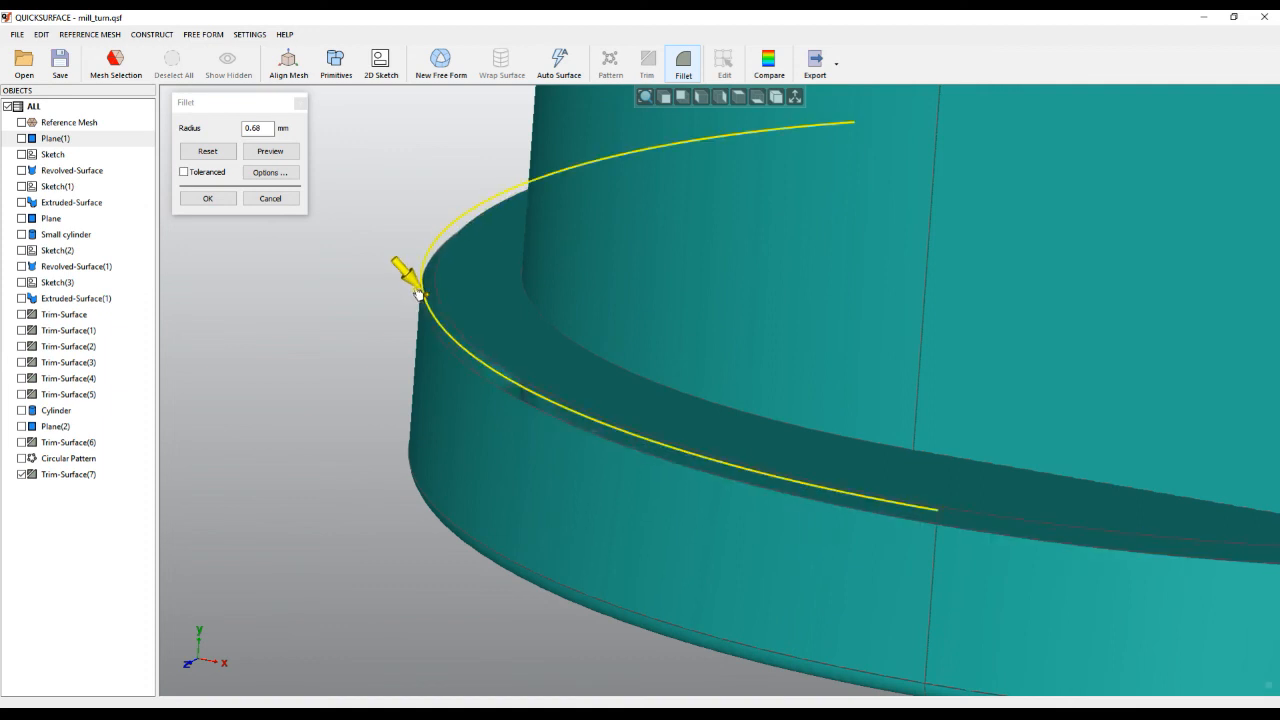
text(0.38)
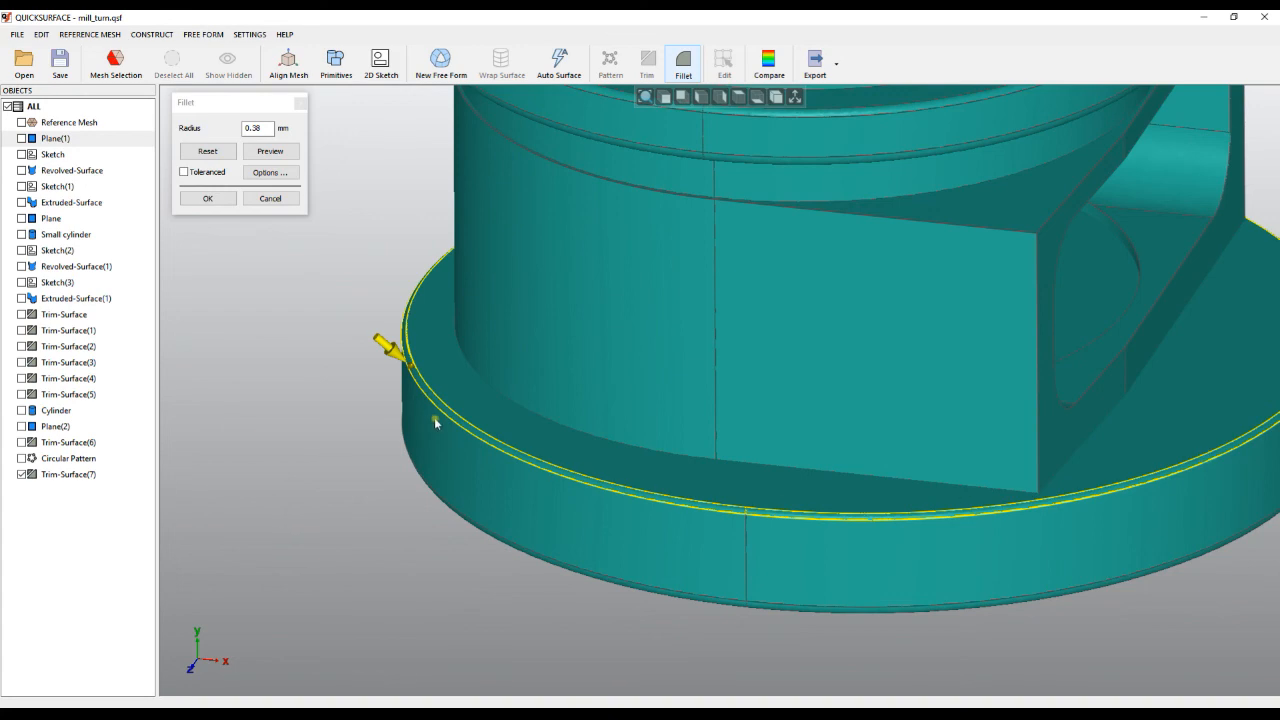
mouse_move(398, 384)
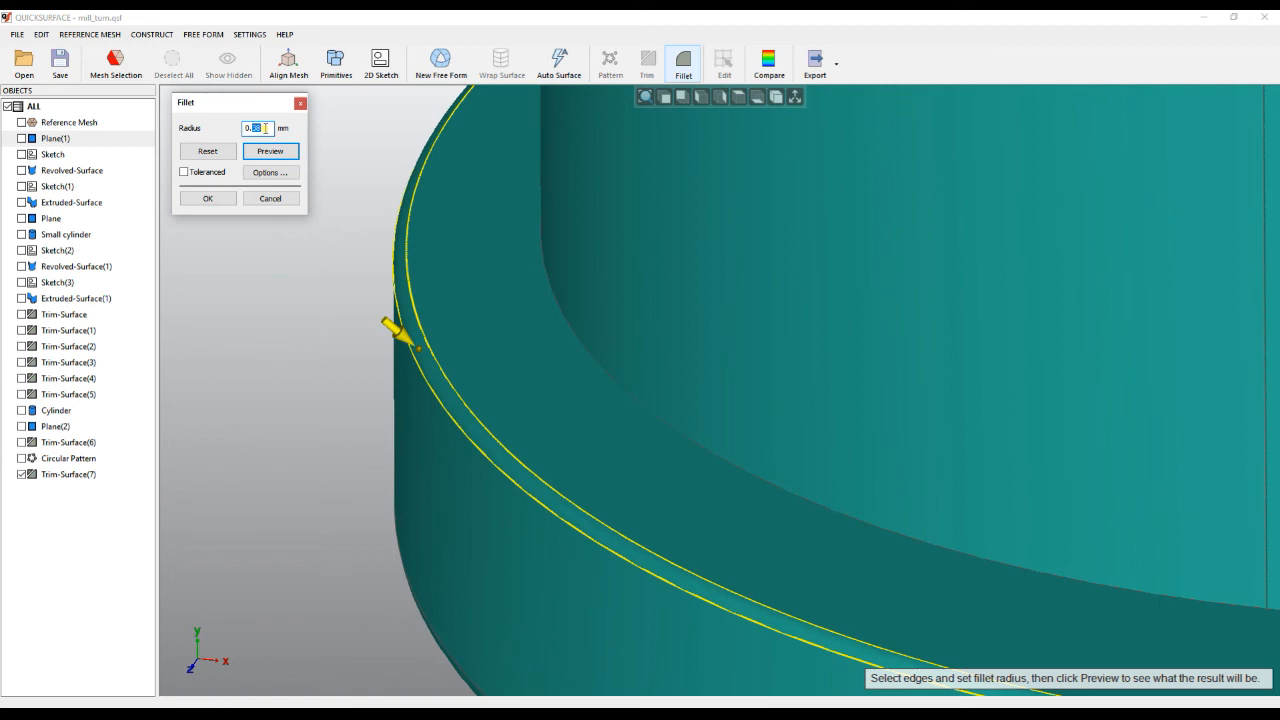
text(0.3)
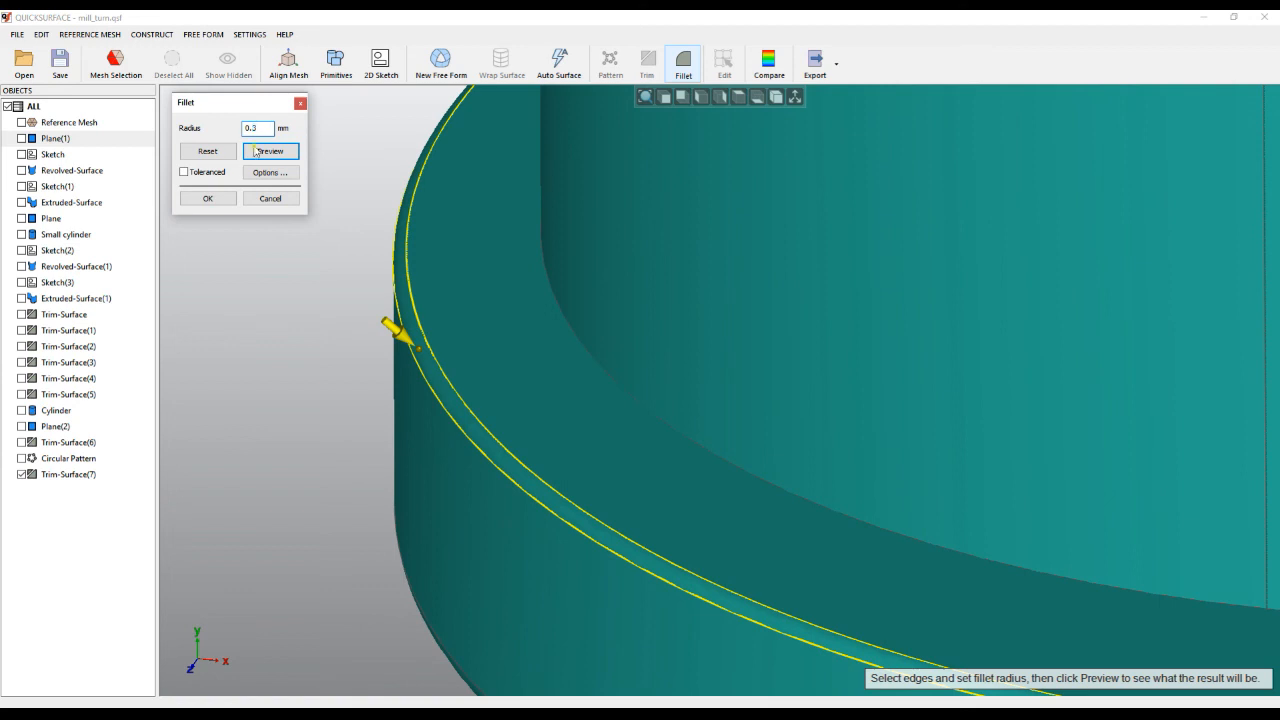
click(270, 152)
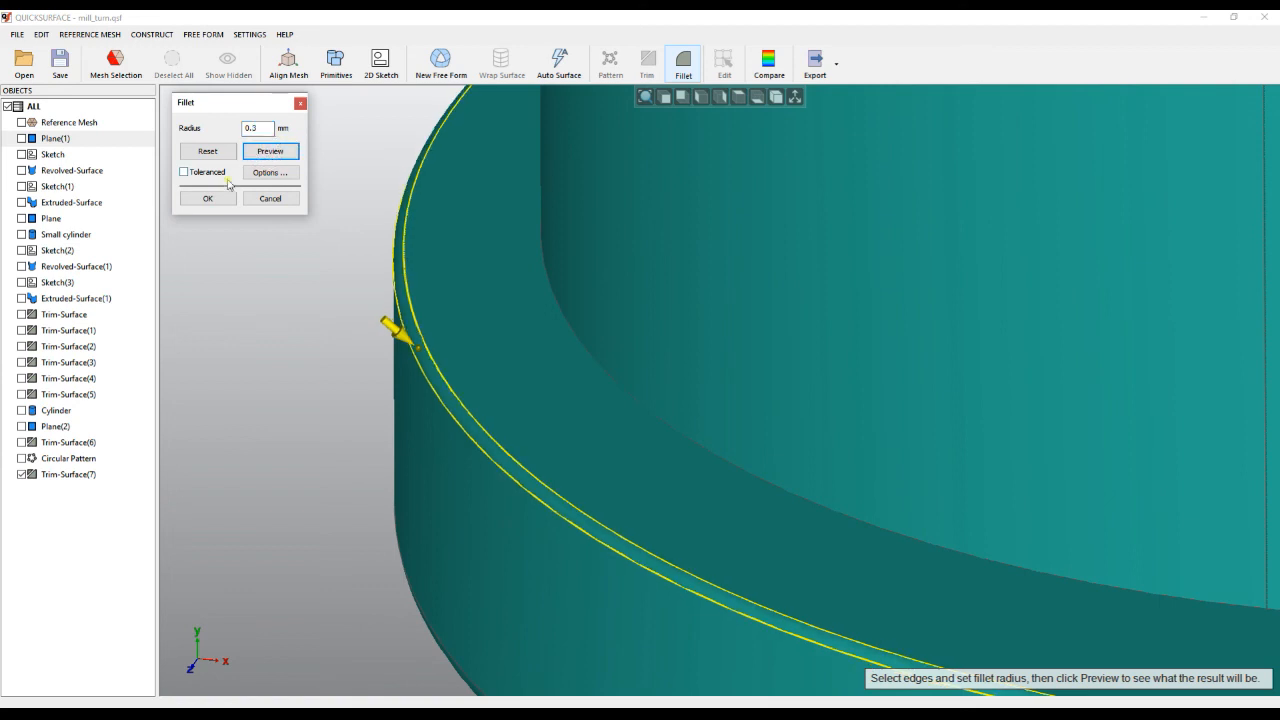
click(208, 198)
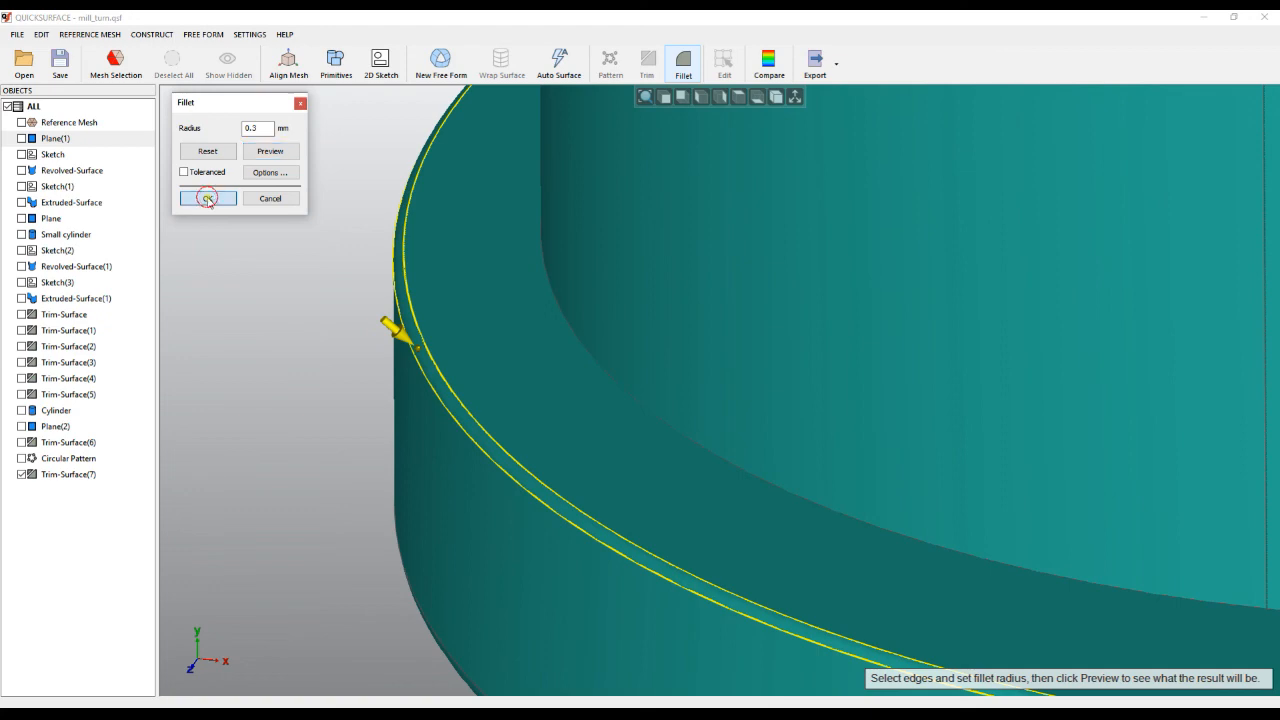
- Confirm the 0.3 mm flange fillet, creating the Fillet-Surface feature
click(208, 198)
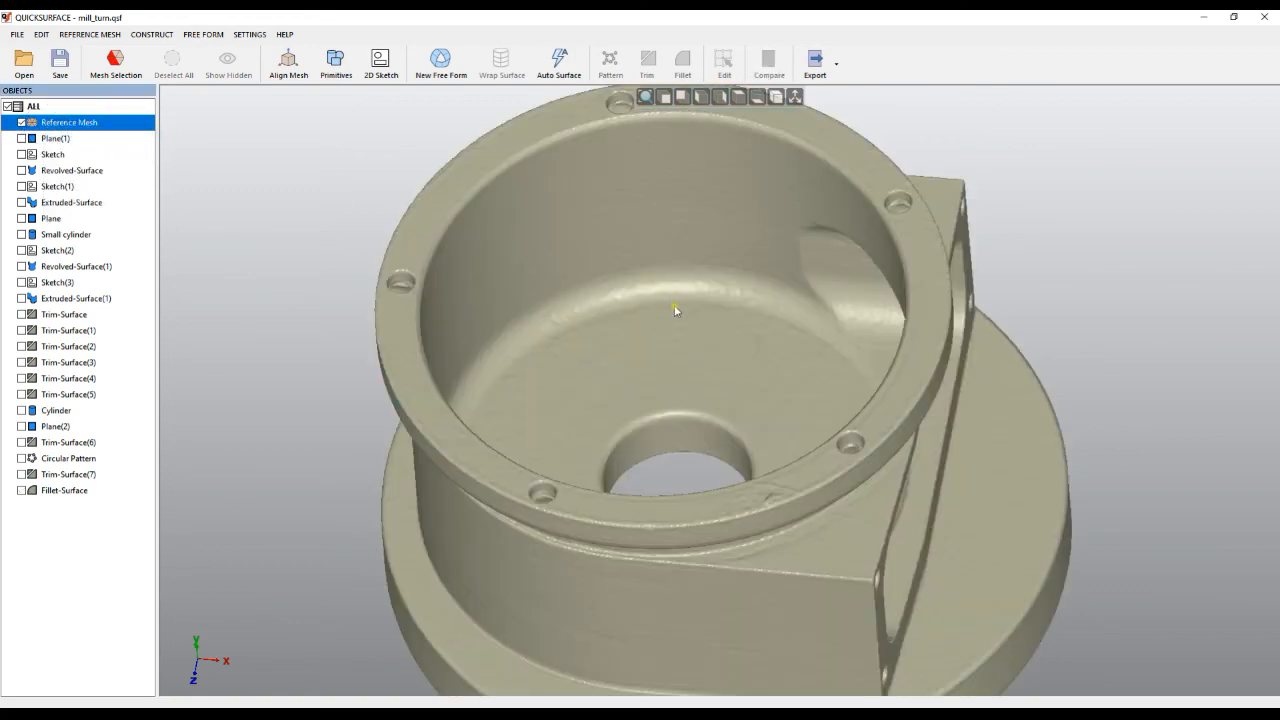
mouse_move(142, 248)
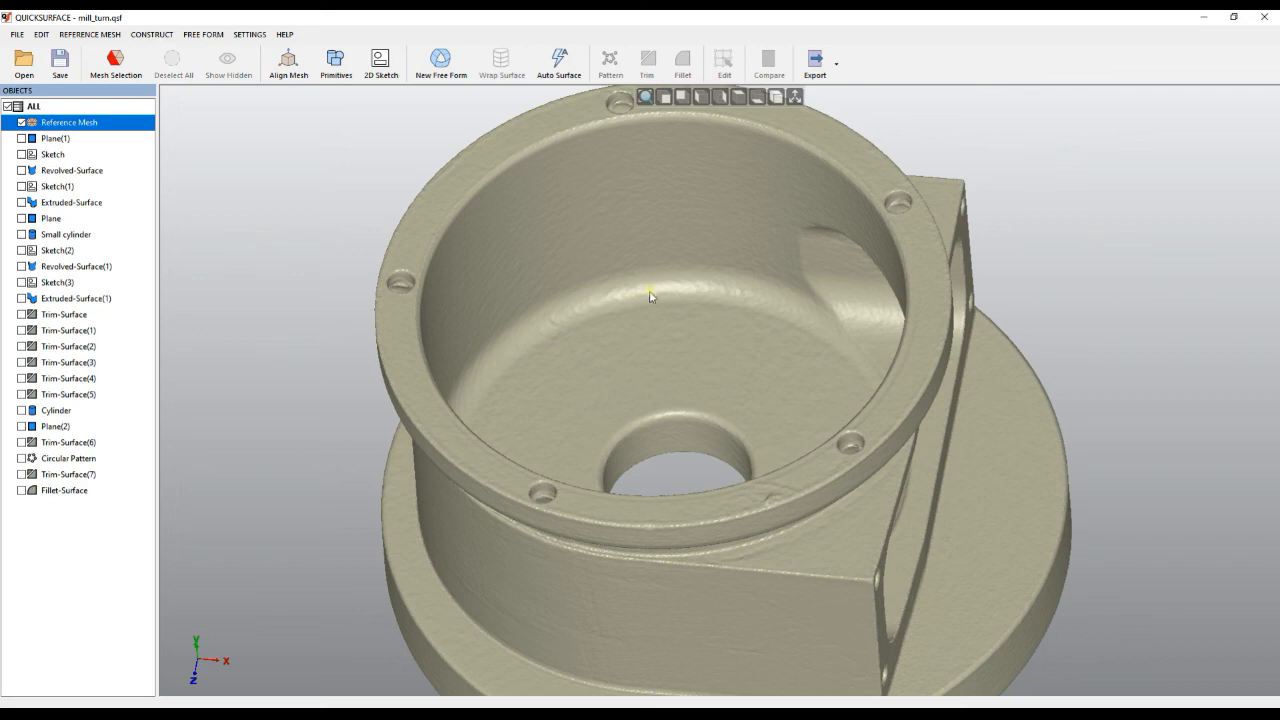
mouse_move(120, 376)
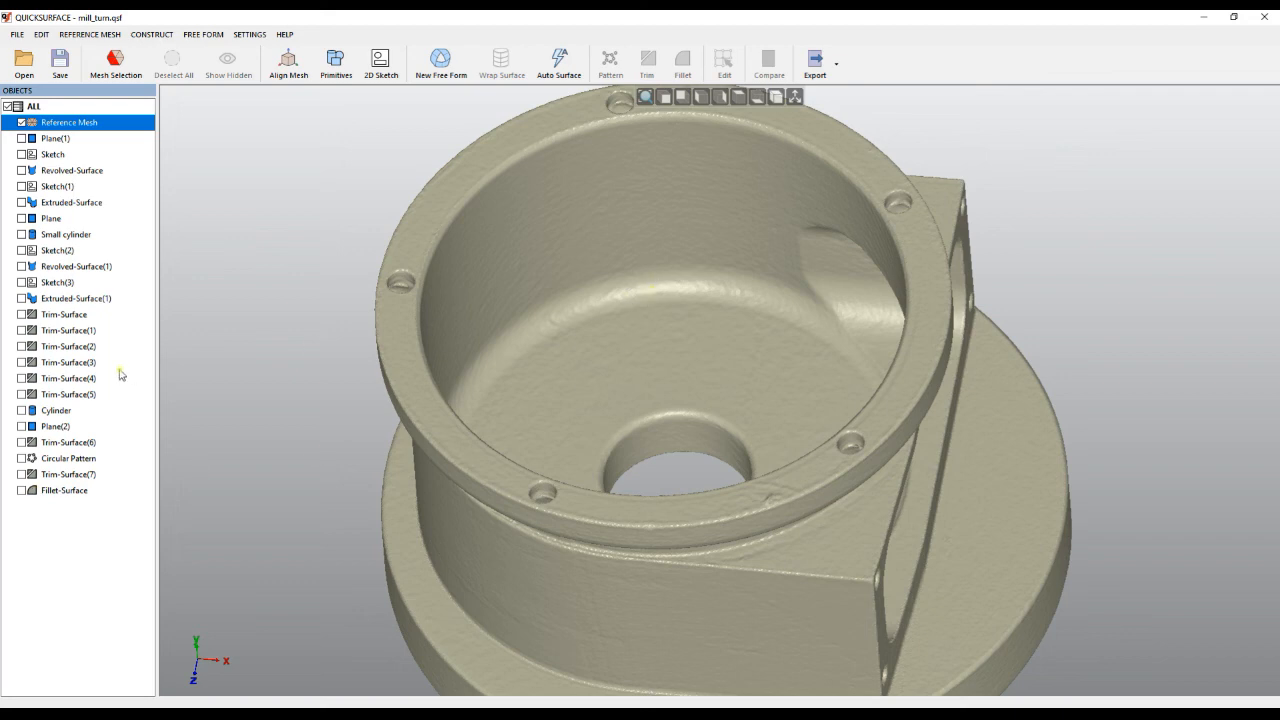
mouse_move(600, 292)
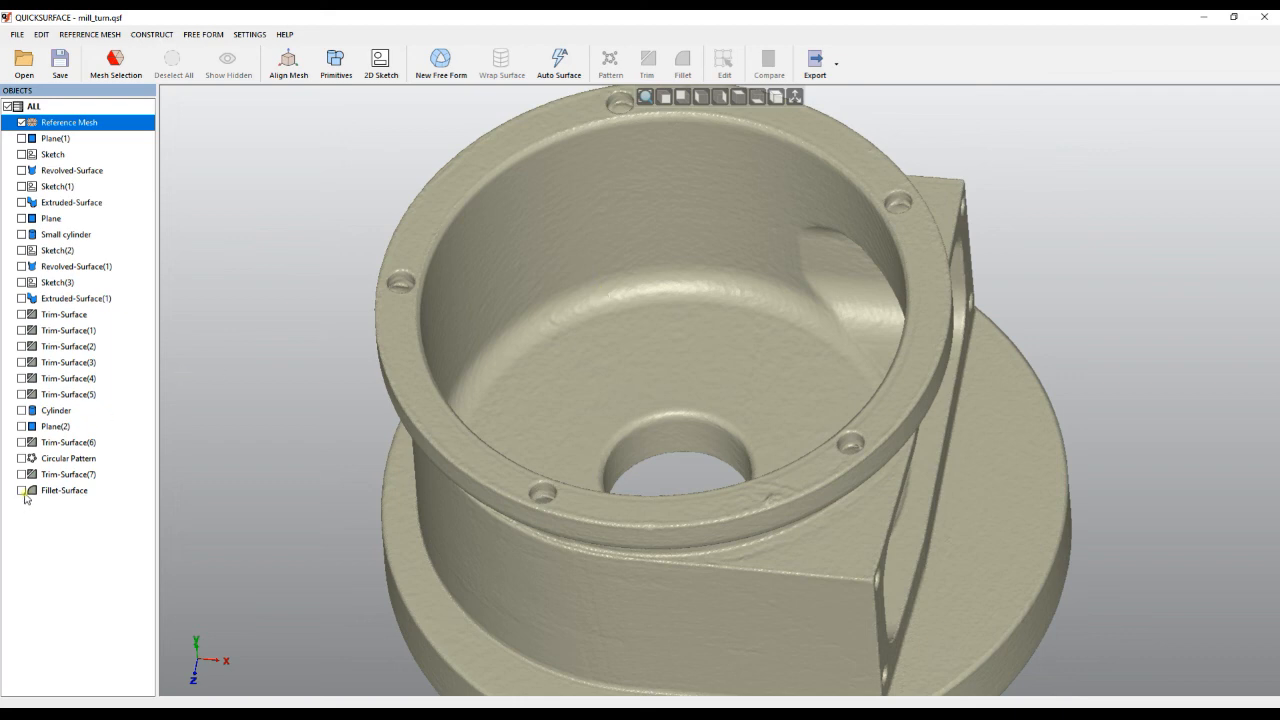
- Edit Fillet-Surface and pick the inner rim edges to round
right_click(64, 490)
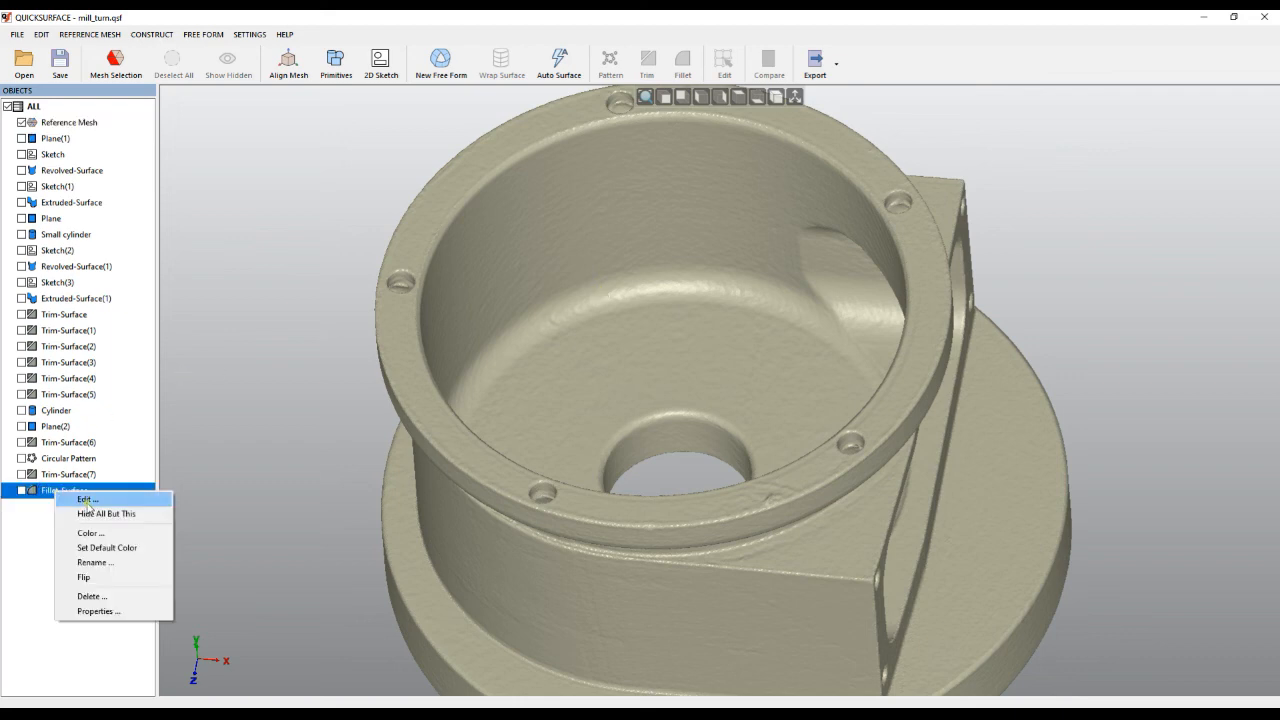
click(88, 500)
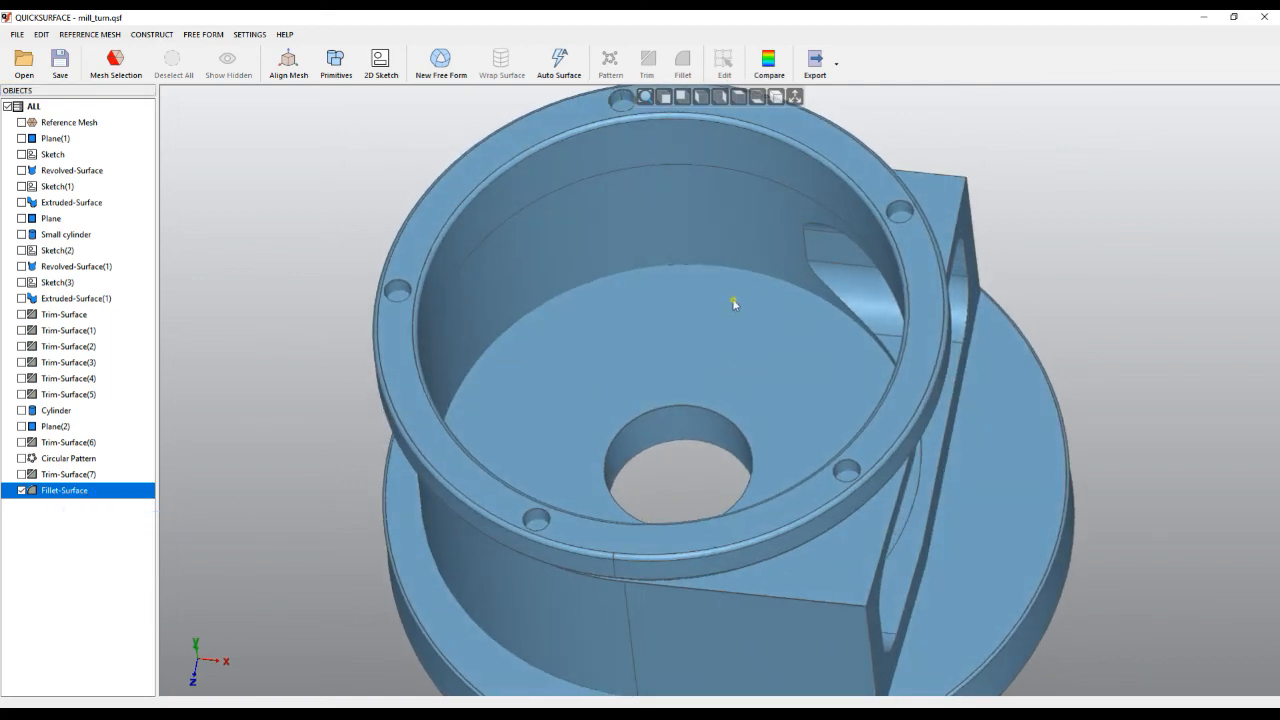
click(76, 266)
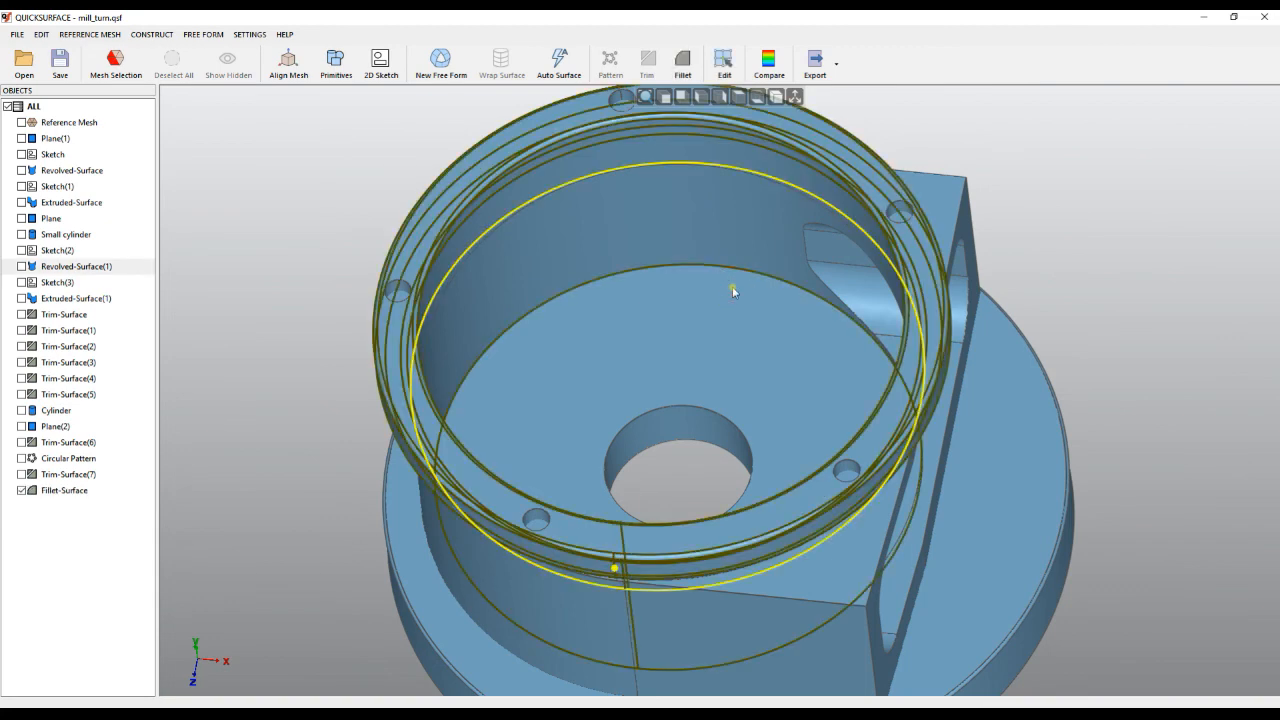
click(682, 60)
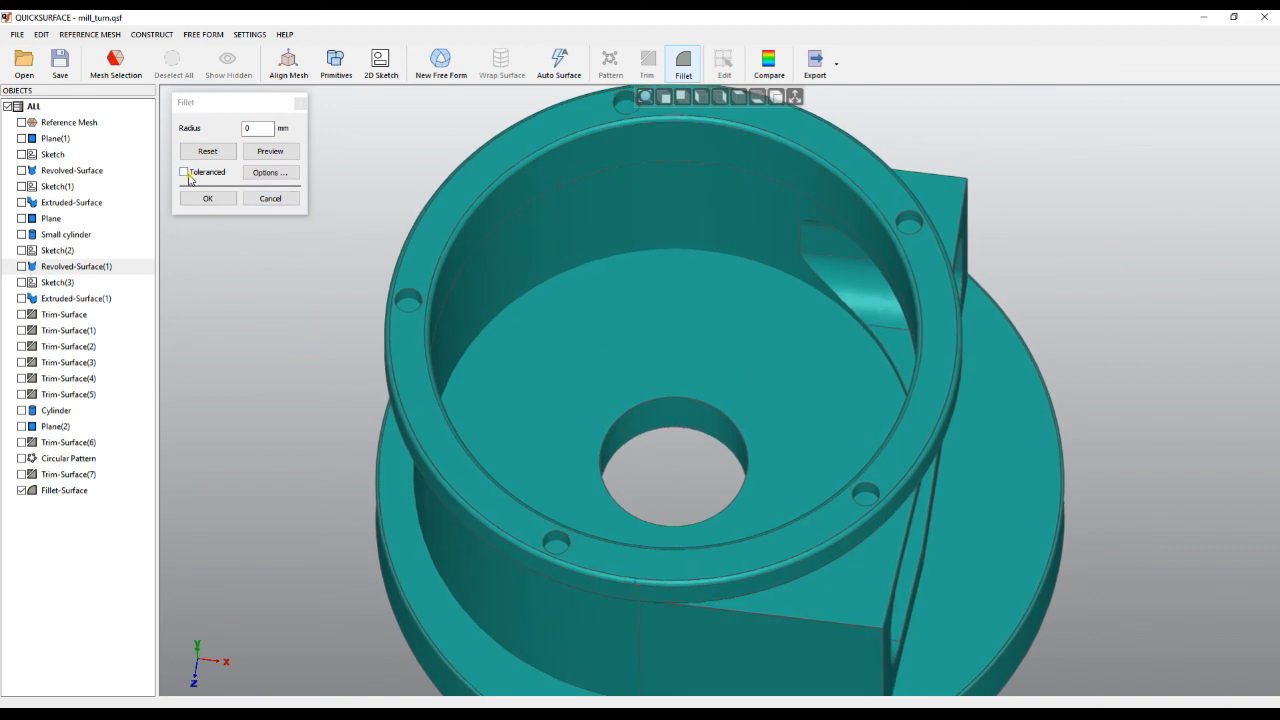
- Enable deviation checking against the scan with a 0.05 mm tolerance
click(184, 172)
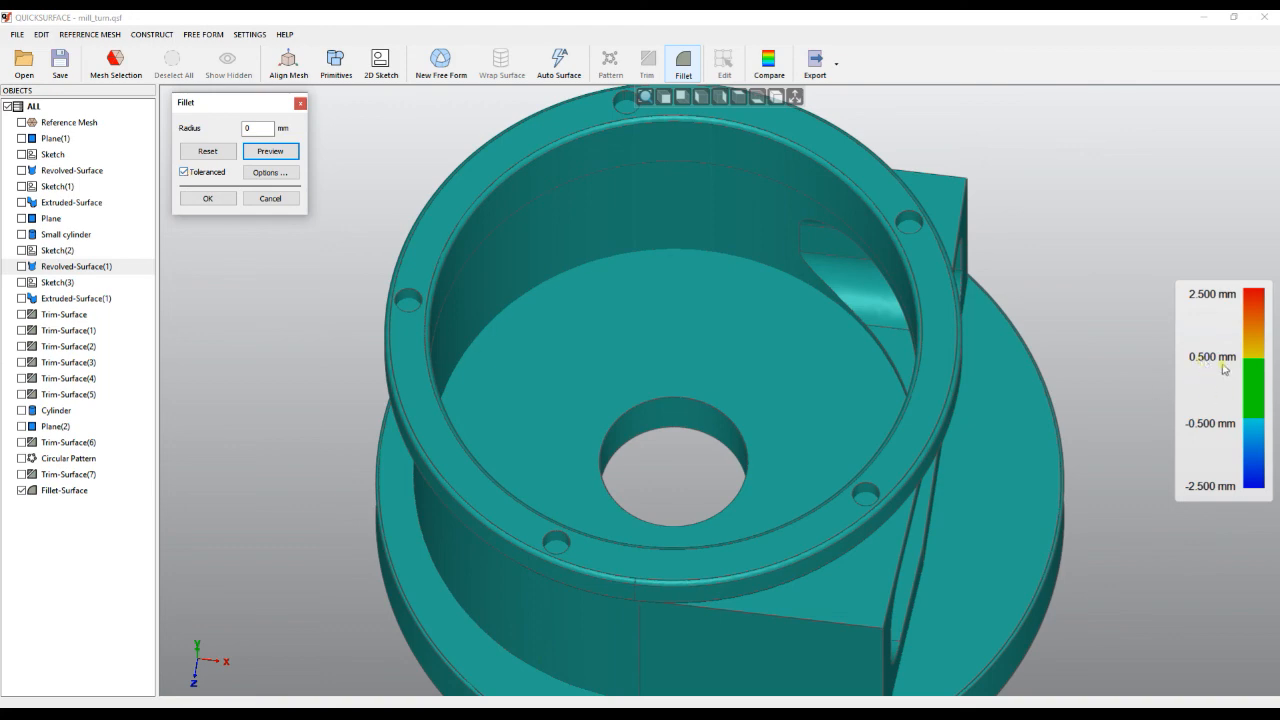
mouse_move(328, 240)
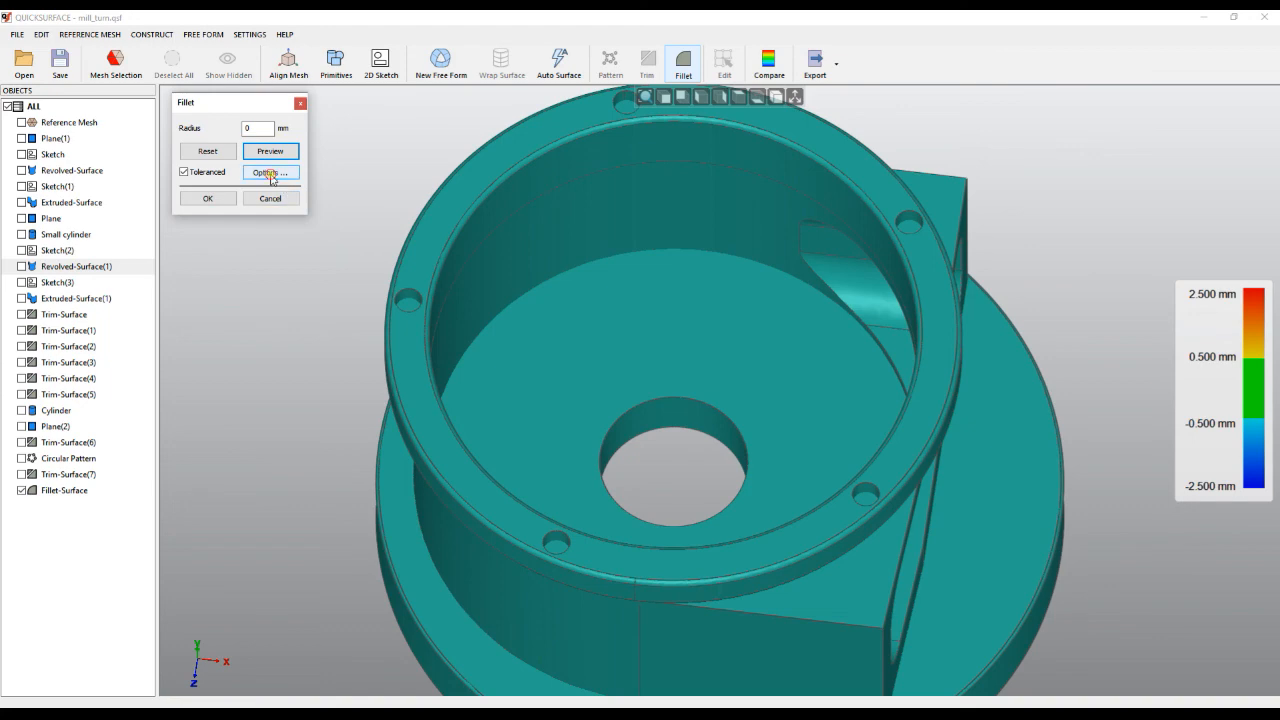
click(268, 172)
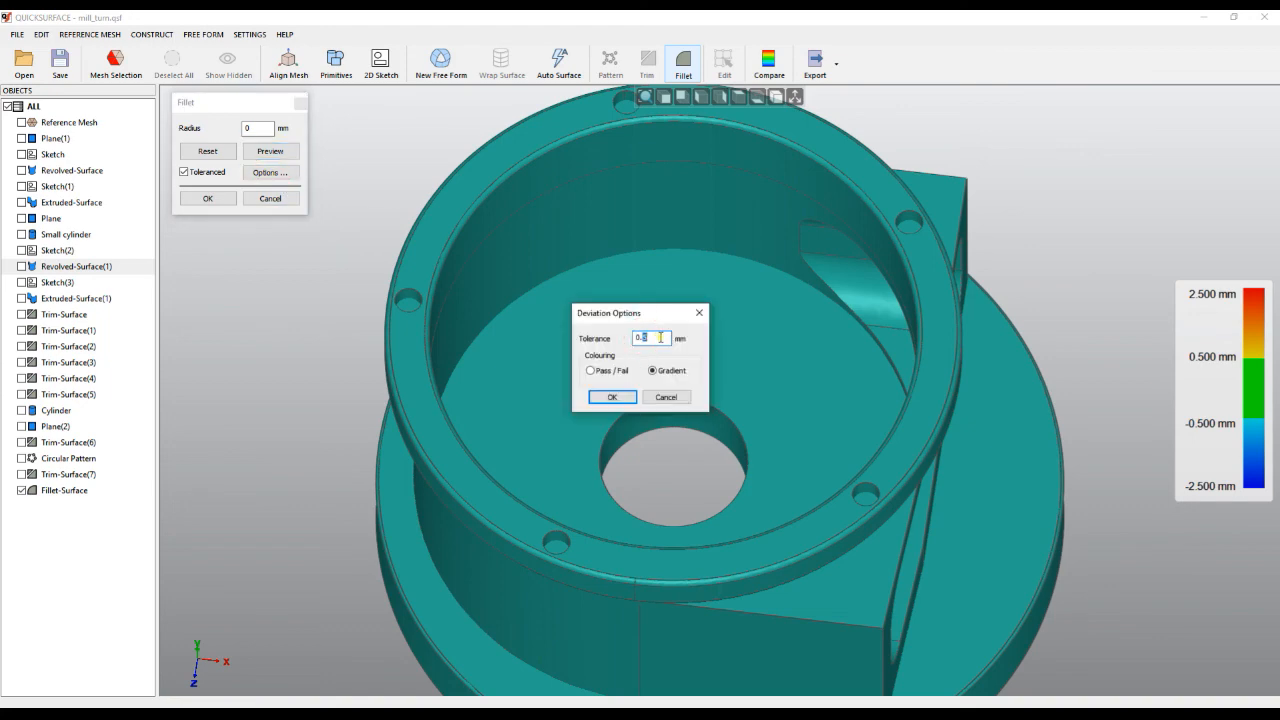
text(0.05)
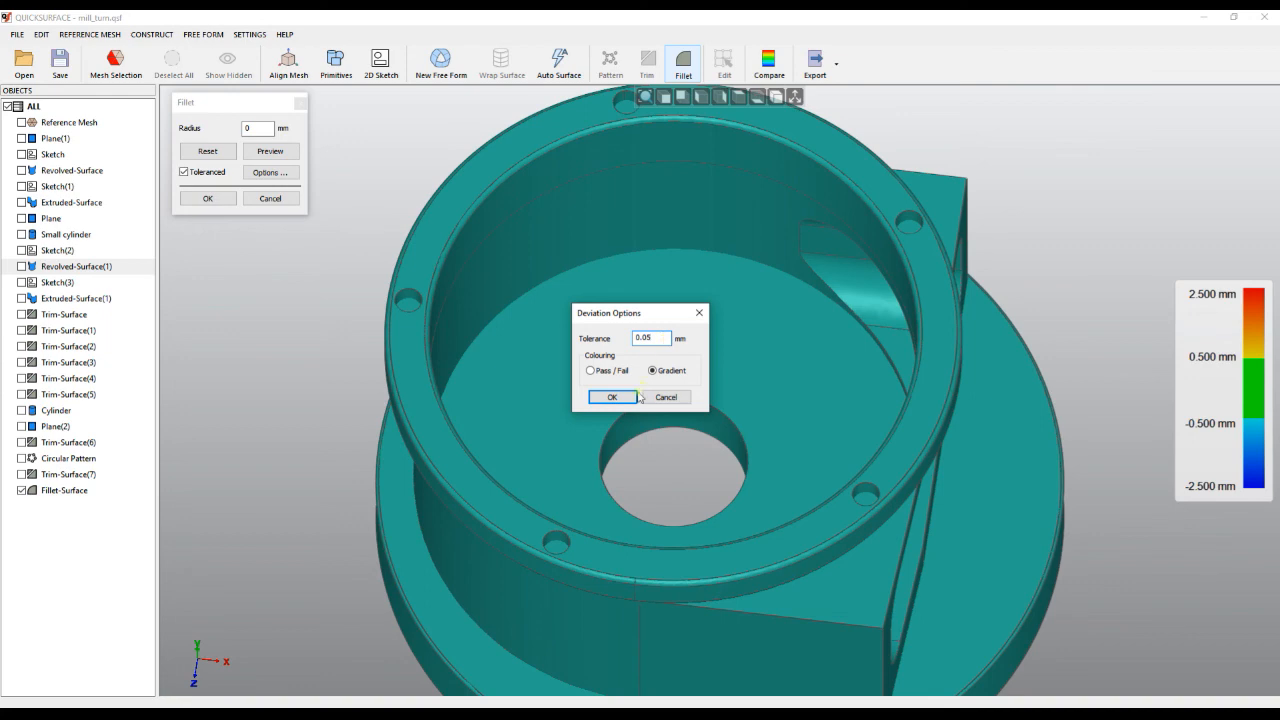
click(612, 396)
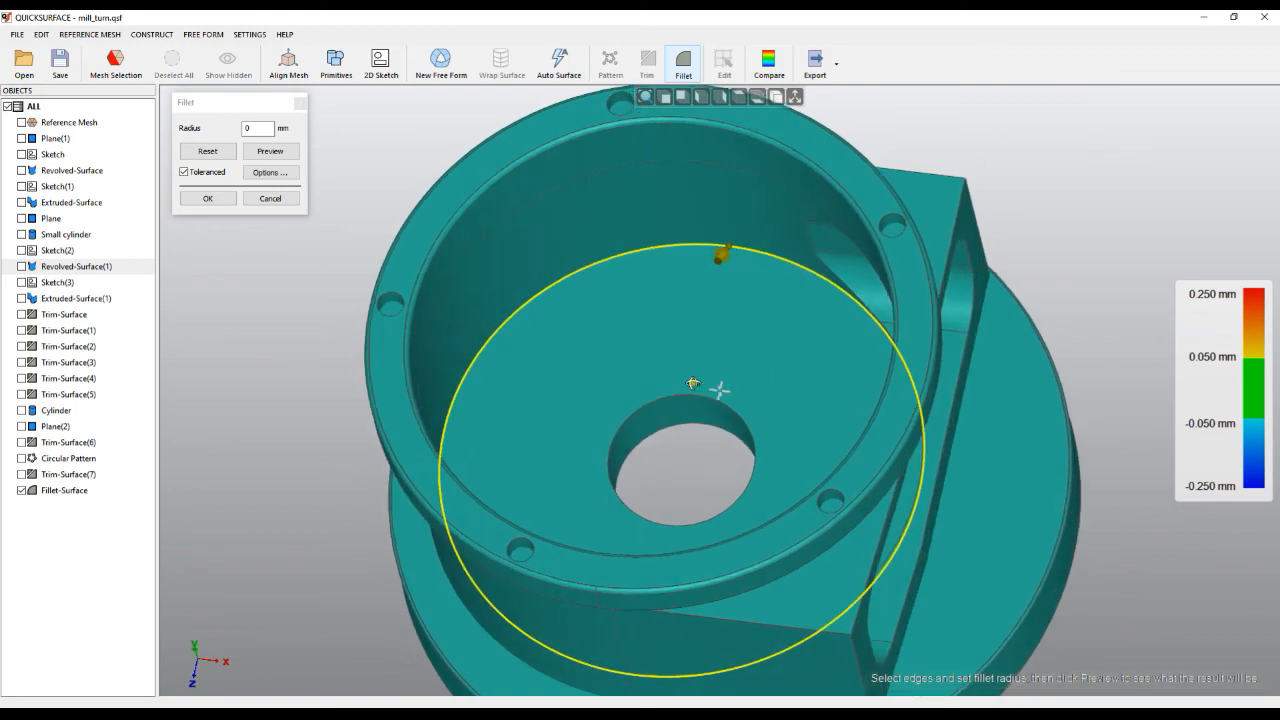
- Try radius values 1.7, 2.61, 2.21 and 2.75 for the inner rim fillet
drag(700, 400, 750, 560)
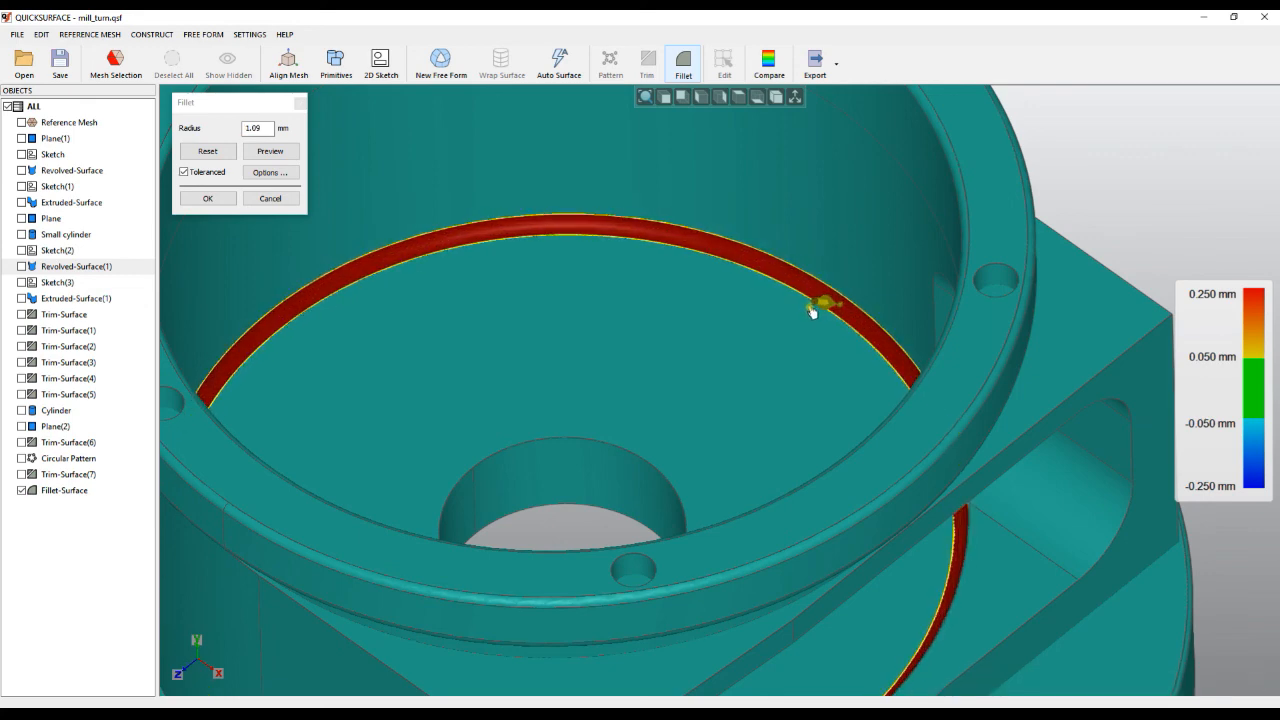
text(1.7)
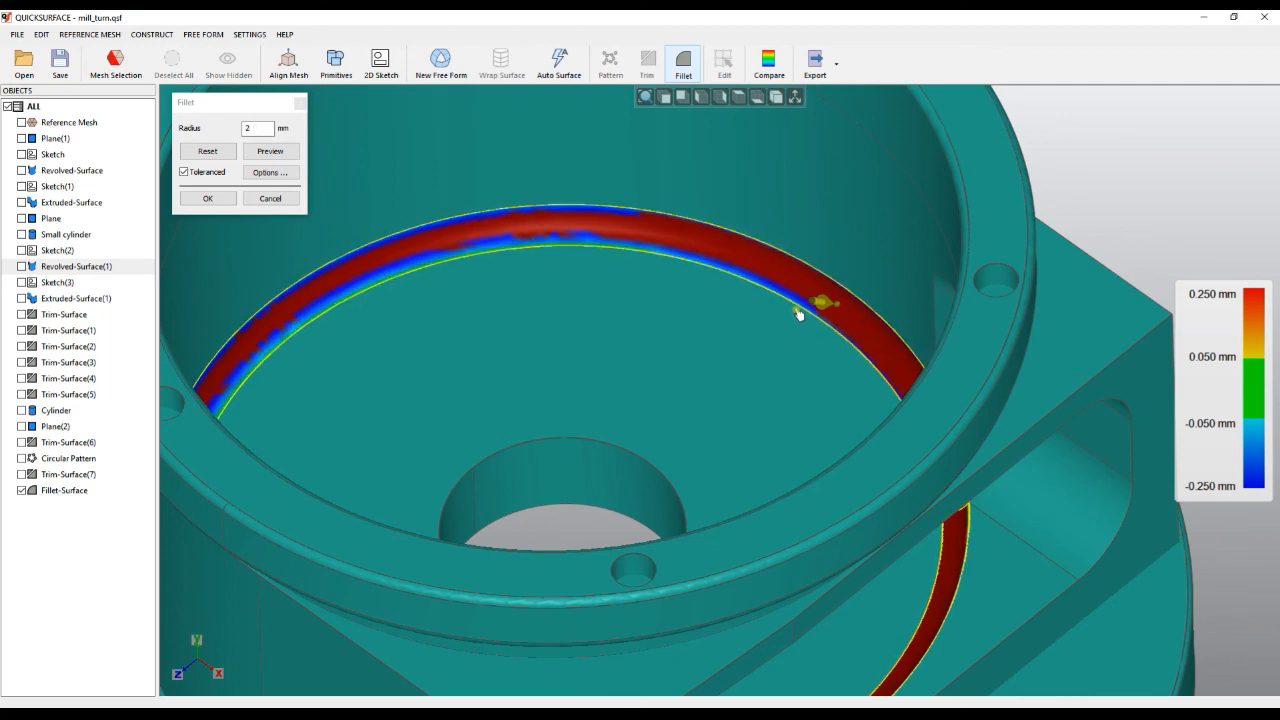
text(2.61)
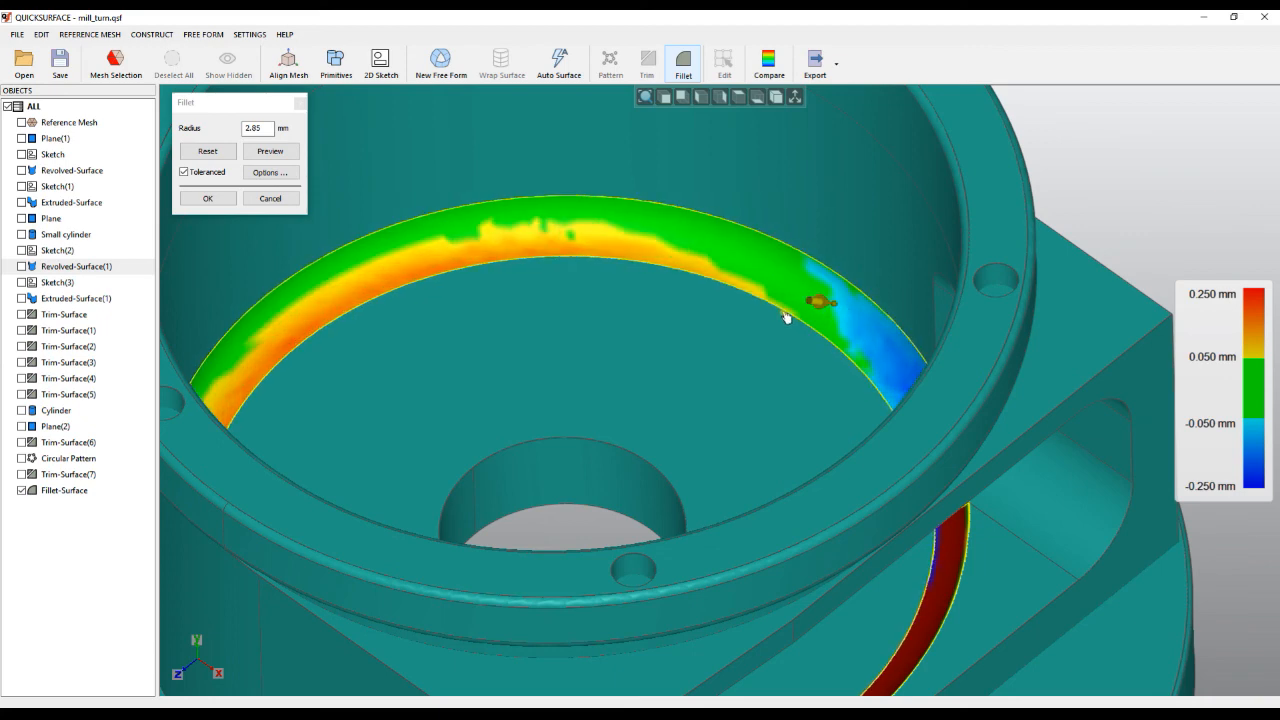
text(2.21)
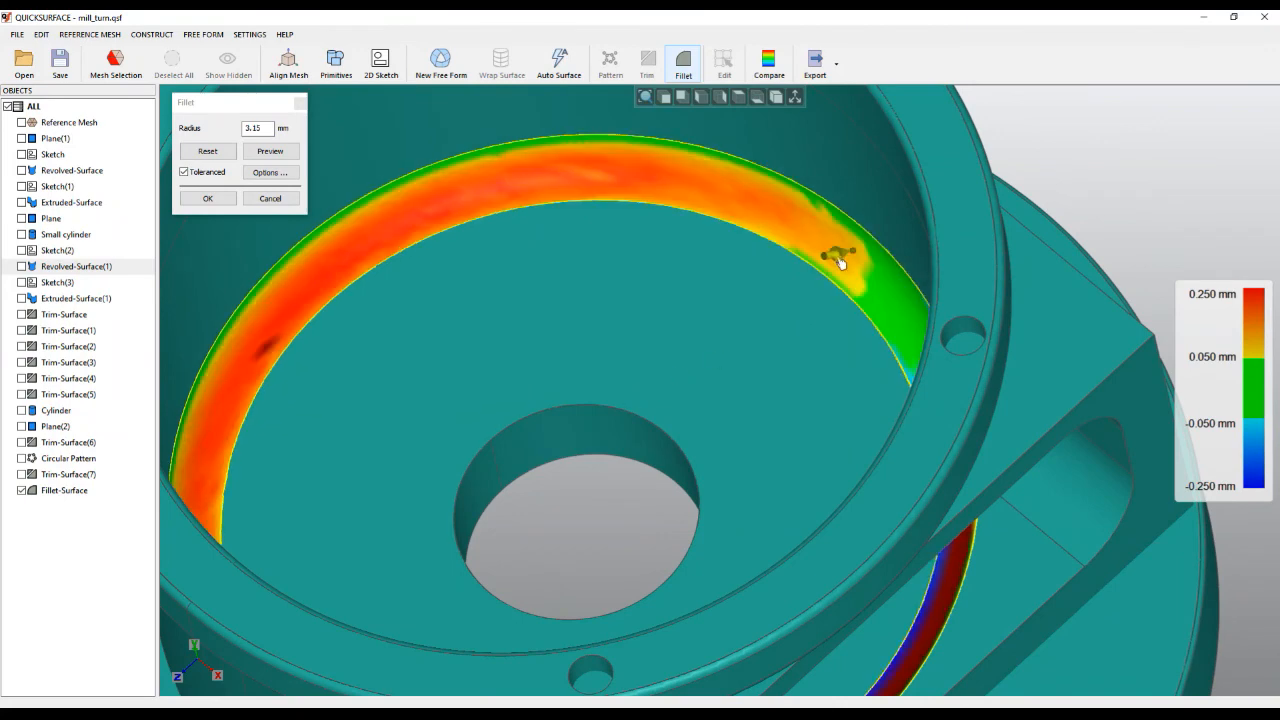
text(2.75)
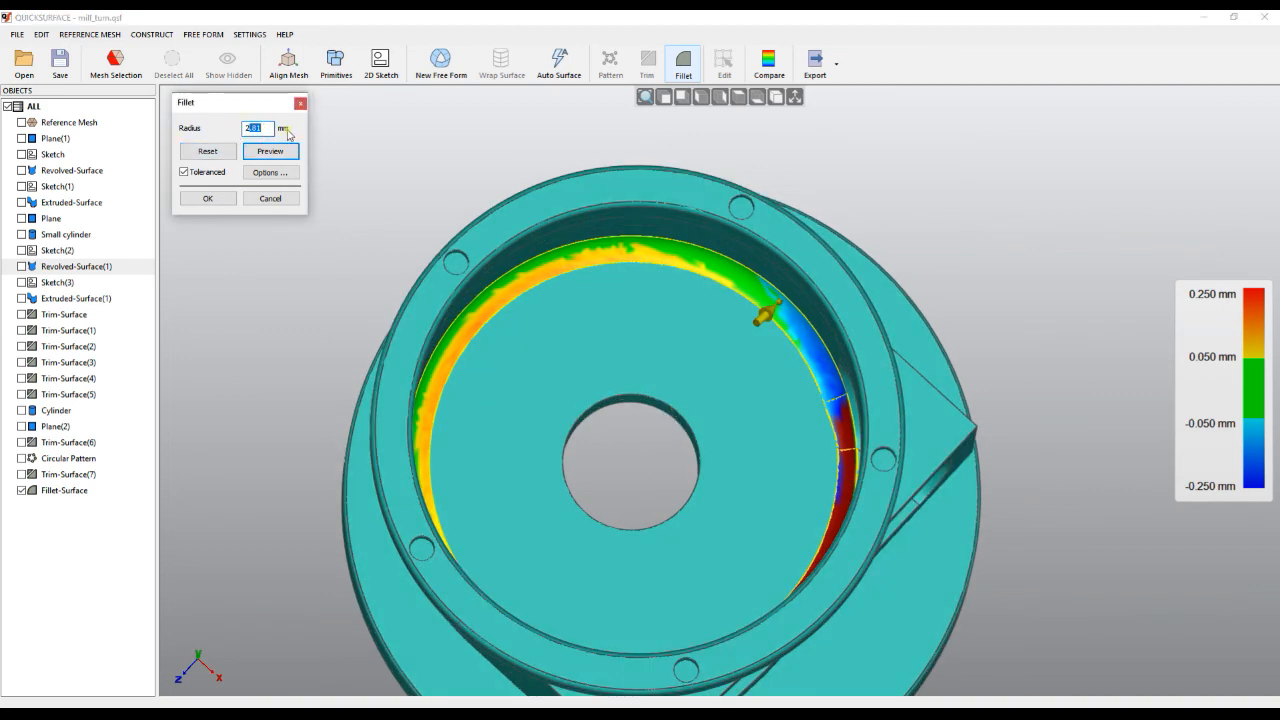
- Preview the rim fillet against the scan deviation and apply it as Fillet-Surface(1)
click(270, 152)
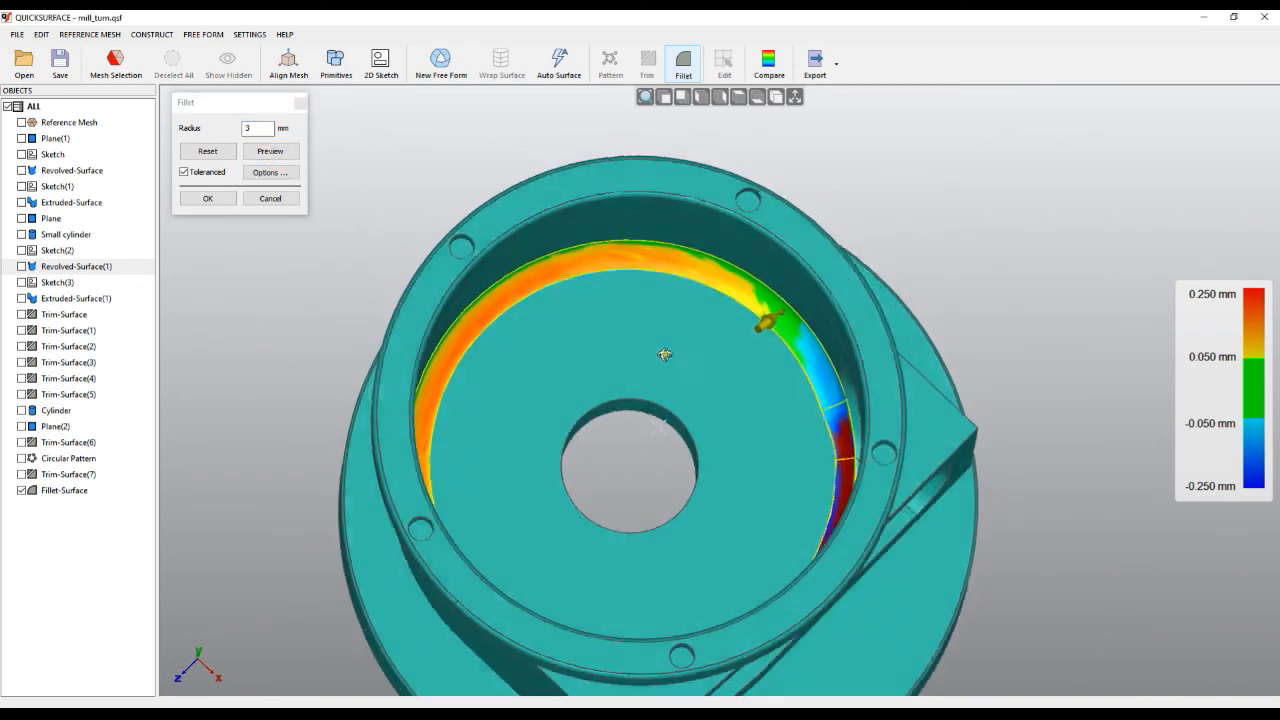
click(268, 152)
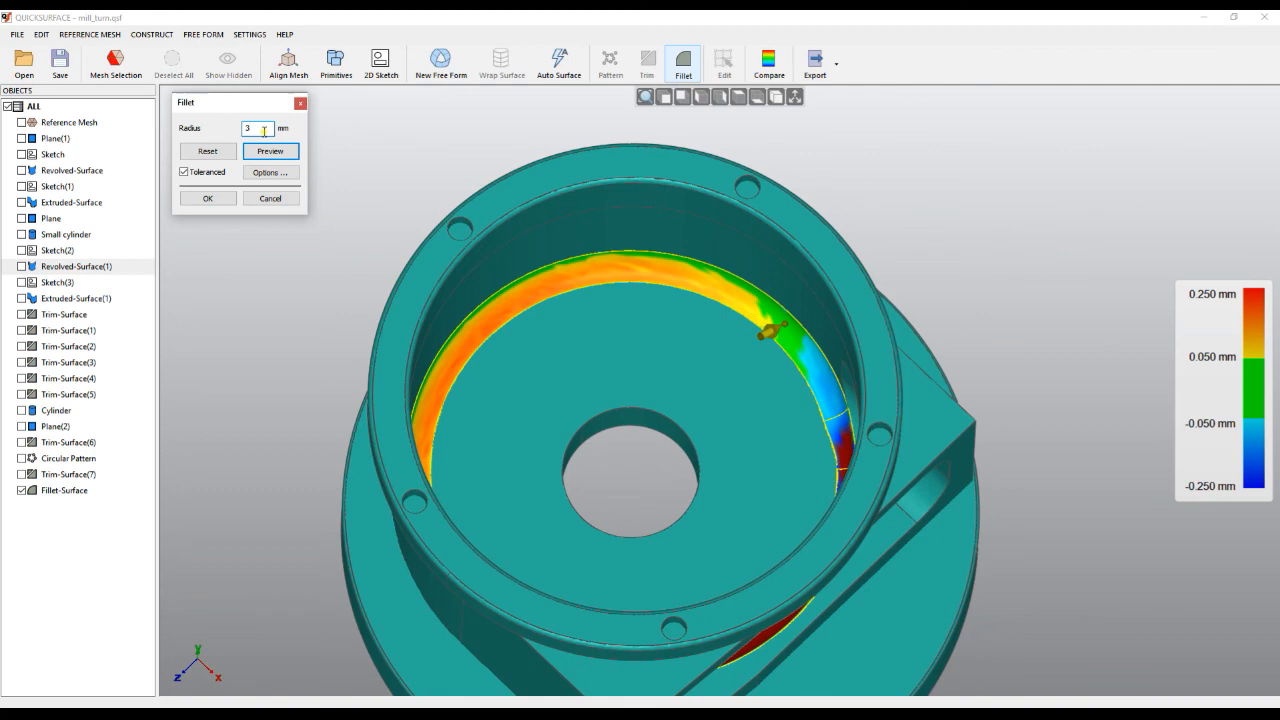
click(208, 198)
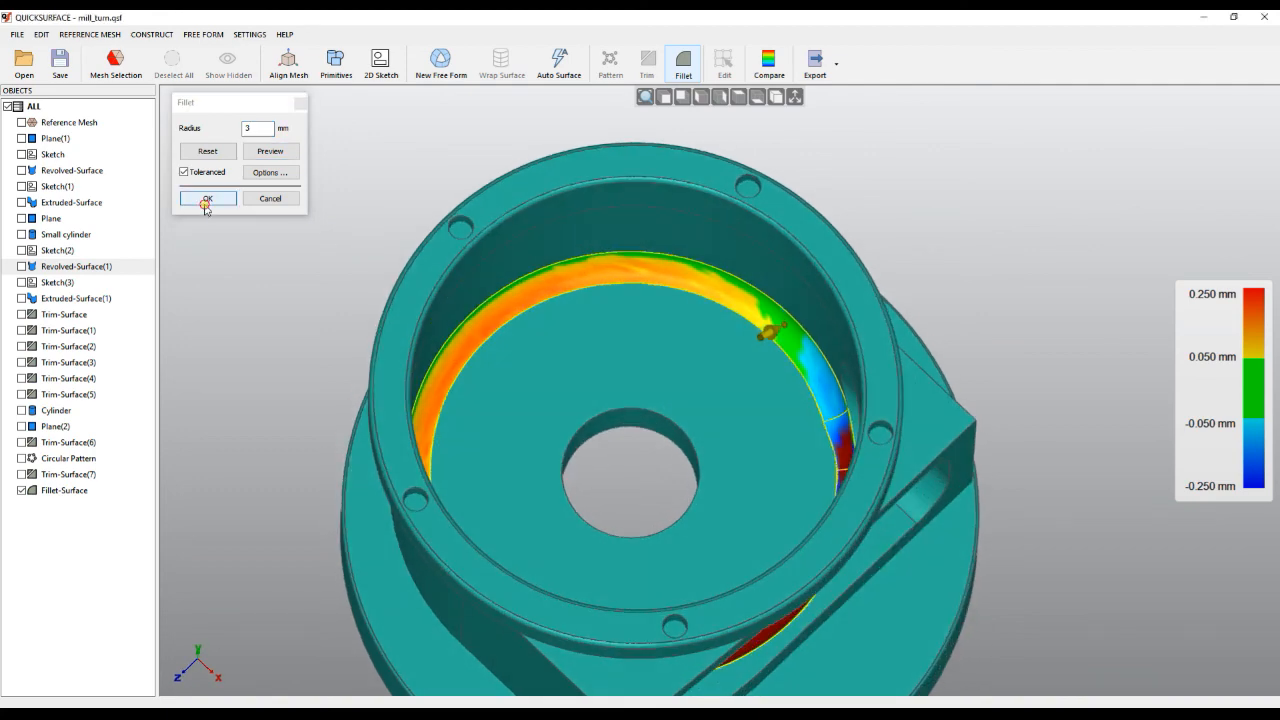
click(208, 198)
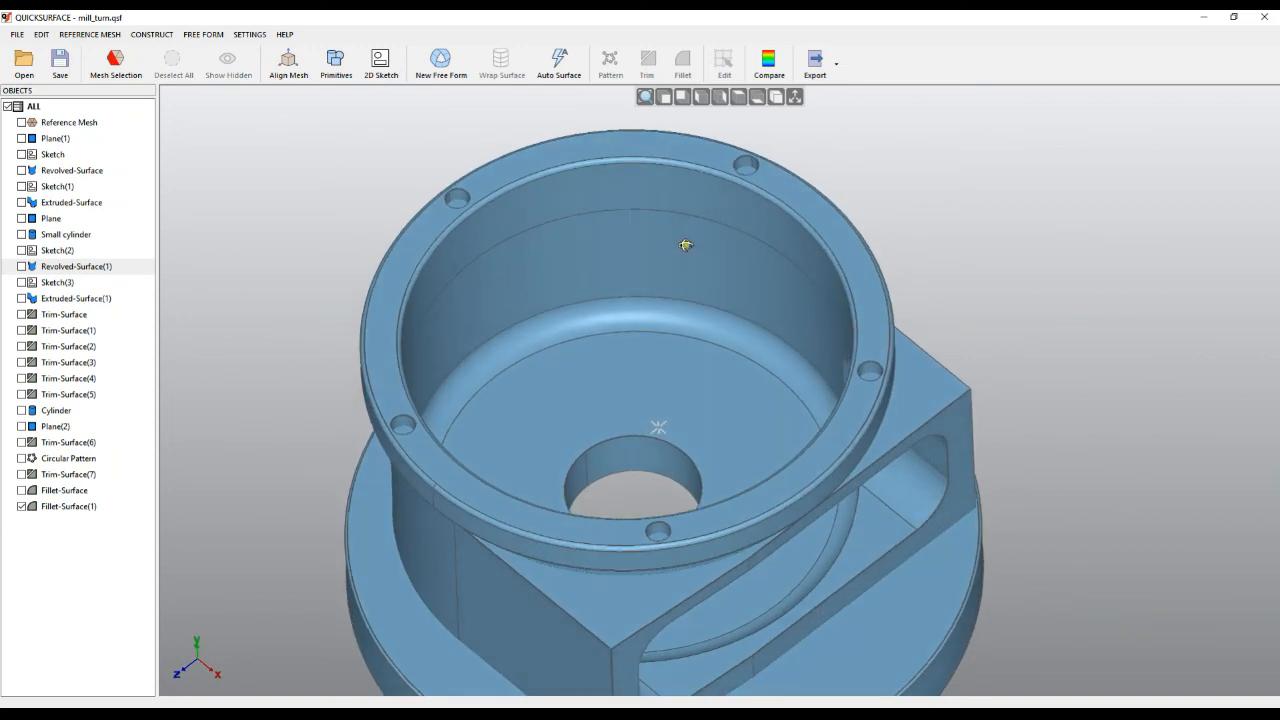
mouse_move(556, 296)
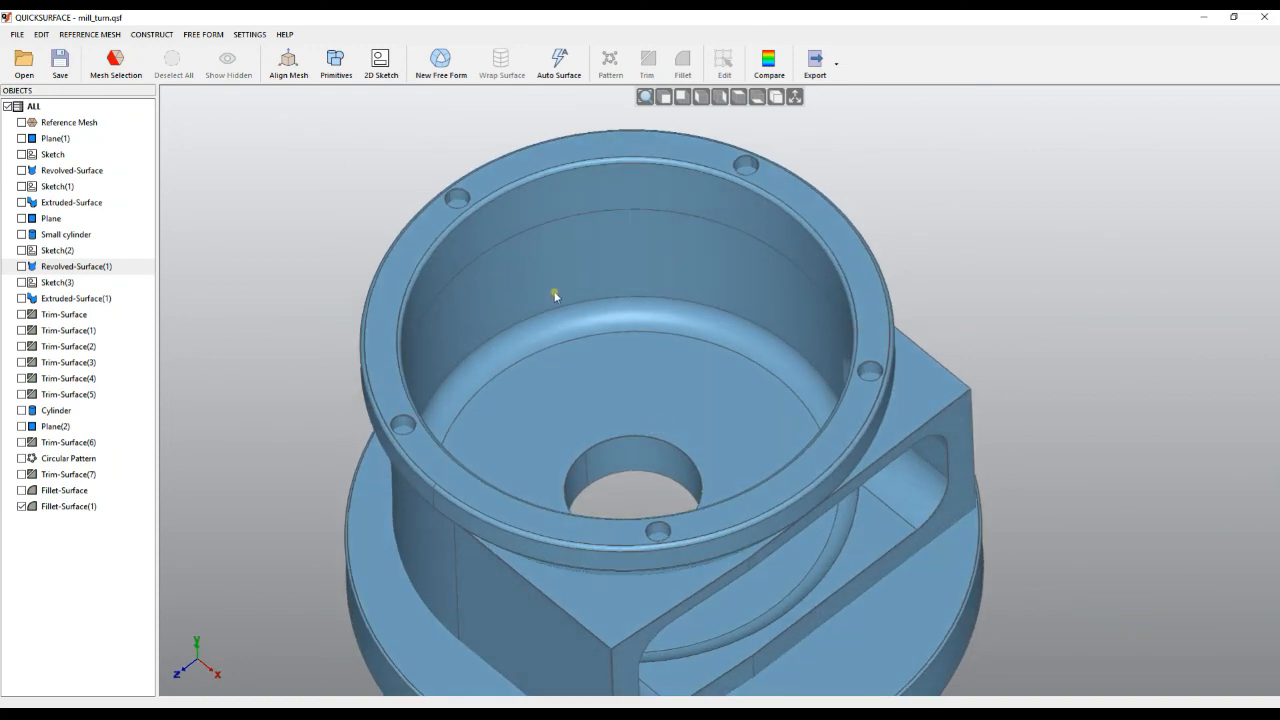
mouse_move(914, 218)
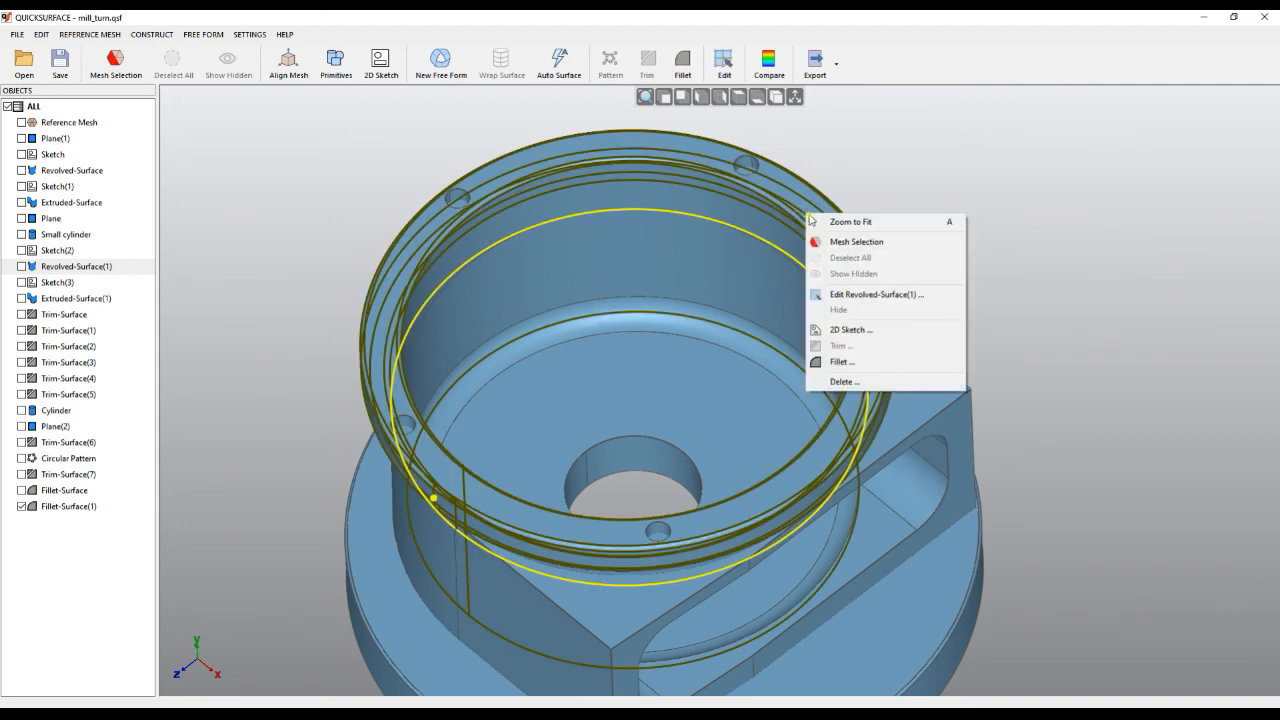
- Start a fillet on the revolved surface and pick two bolt-hole edges on the rim
click(840, 362)
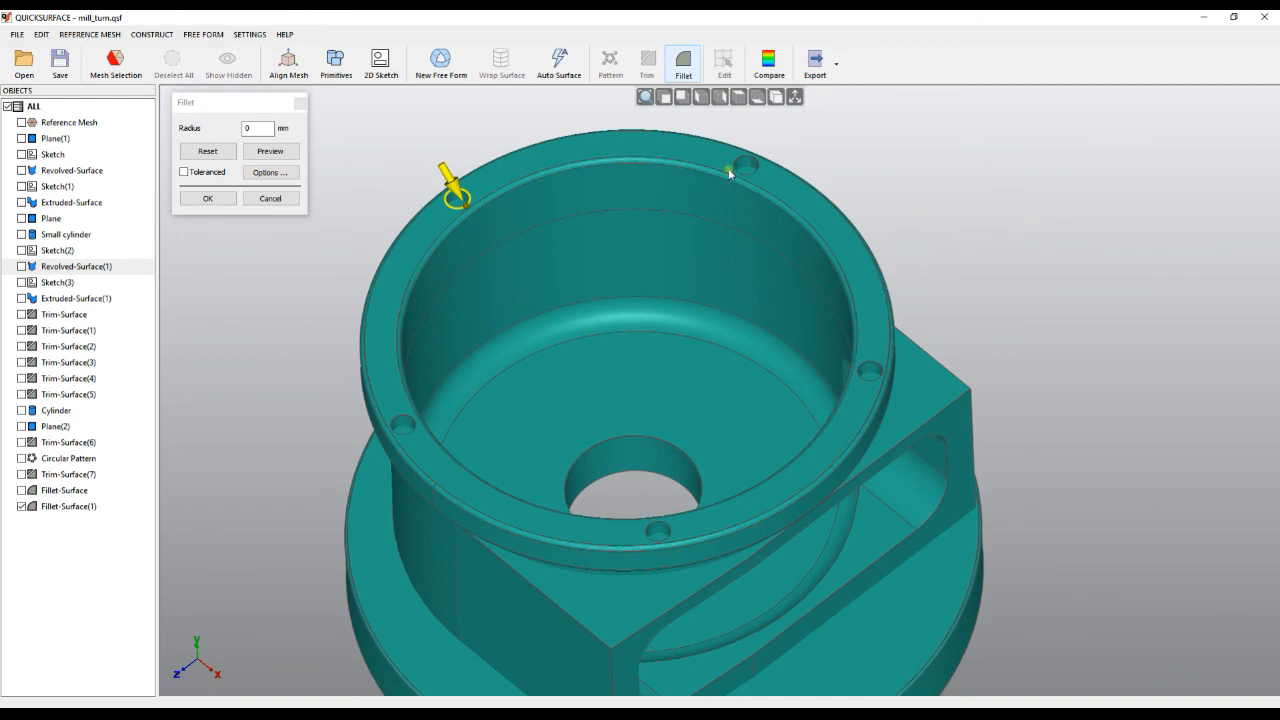
mouse_move(740, 164)
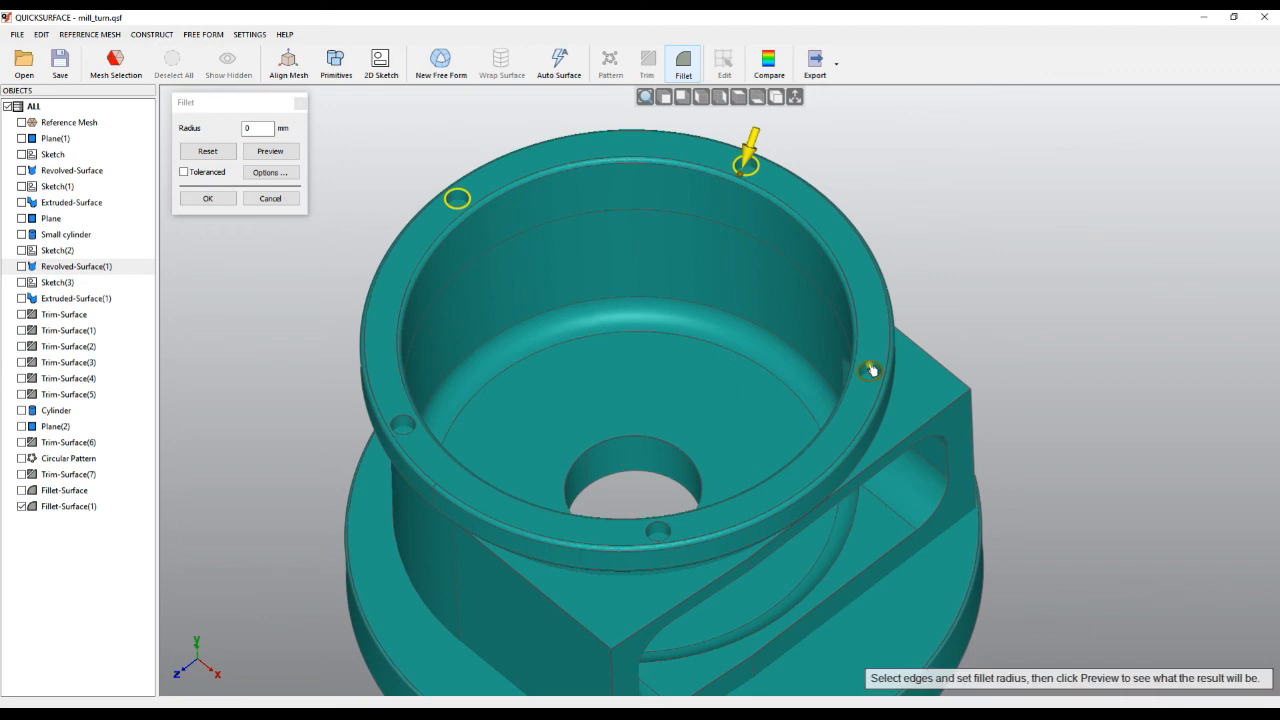
scroll(down, 3)
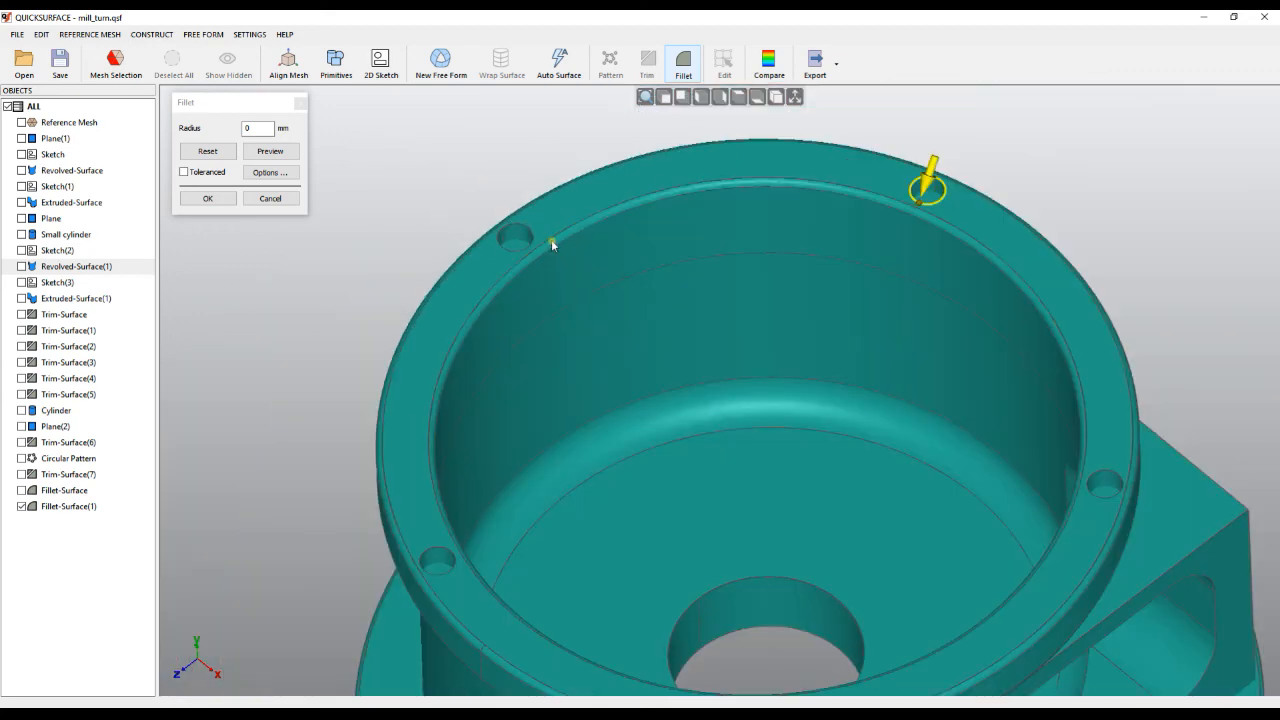
click(514, 236)
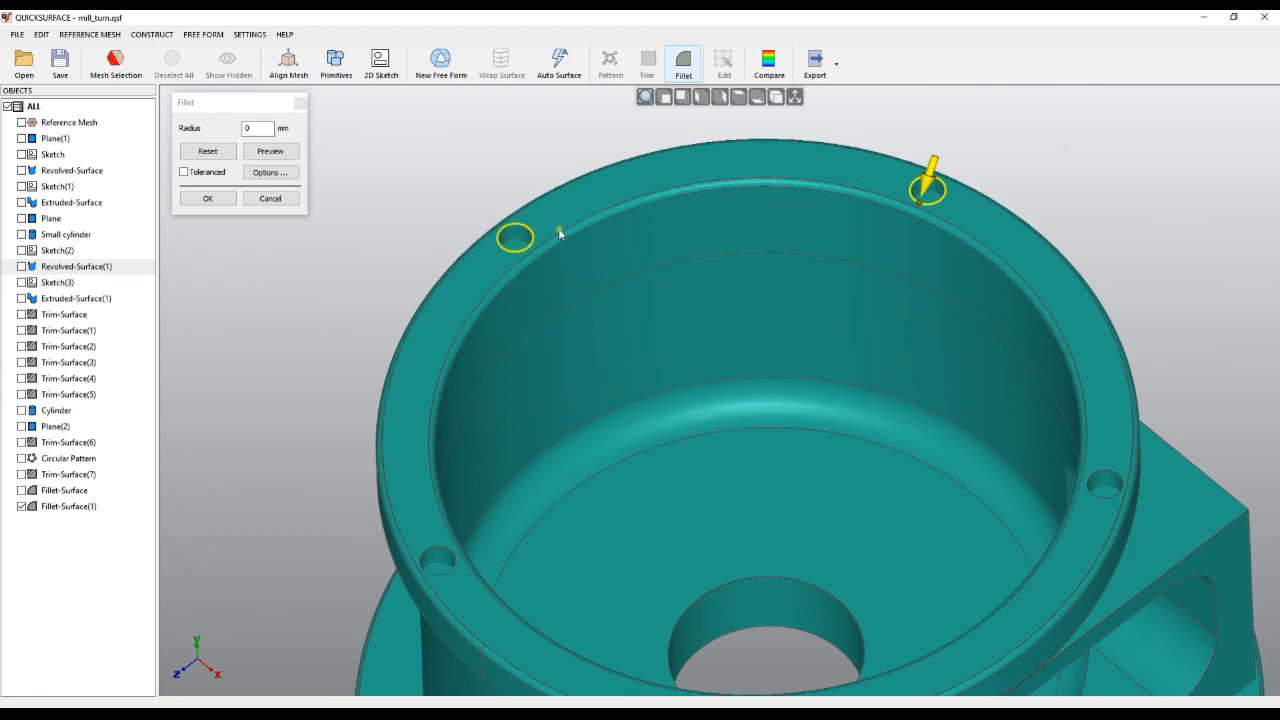
click(436, 558)
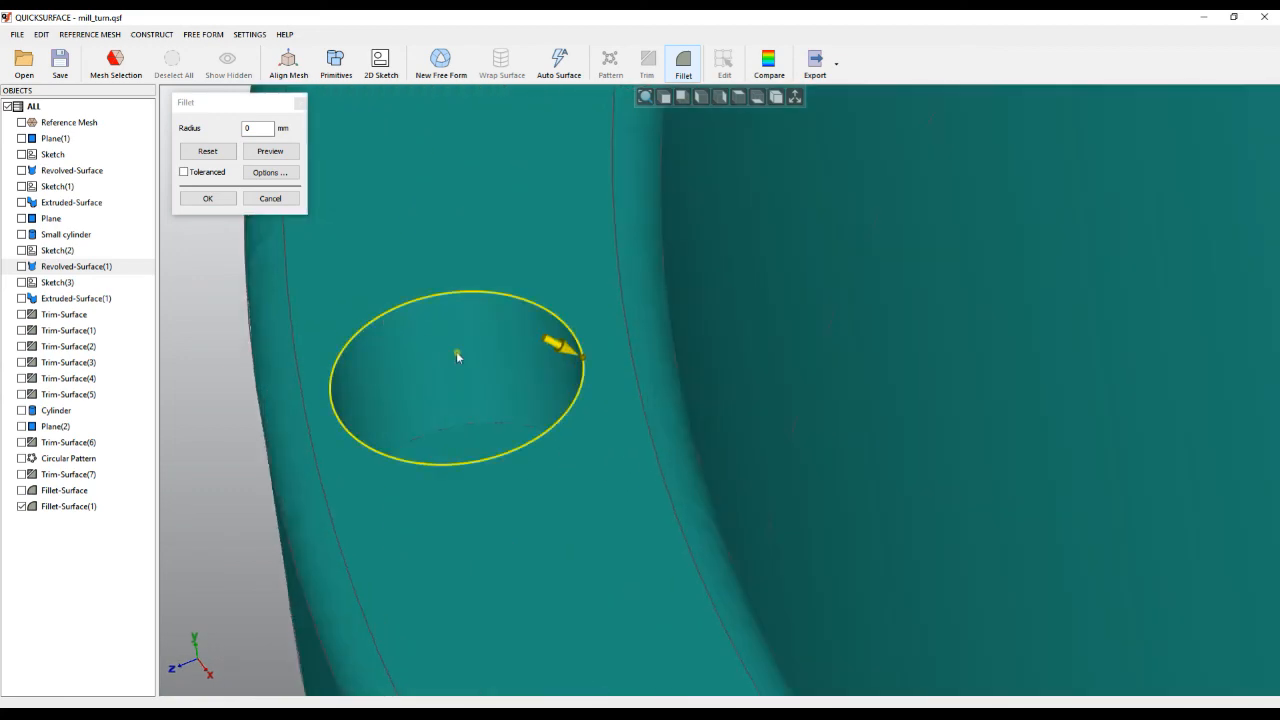
mouse_move(564, 356)
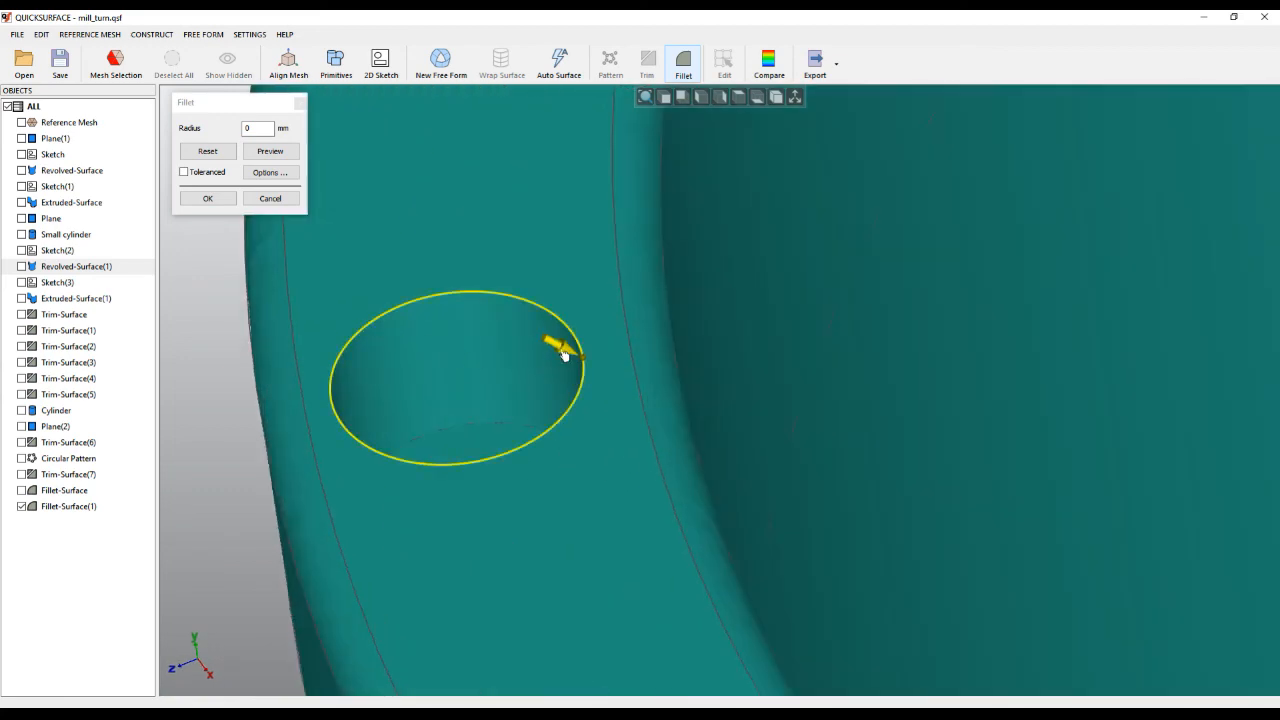
- Try radii 0.12, 0.09 and 0.21, settle on 0.2 mm, and select the remaining bolt-hole edges
text(0.12)
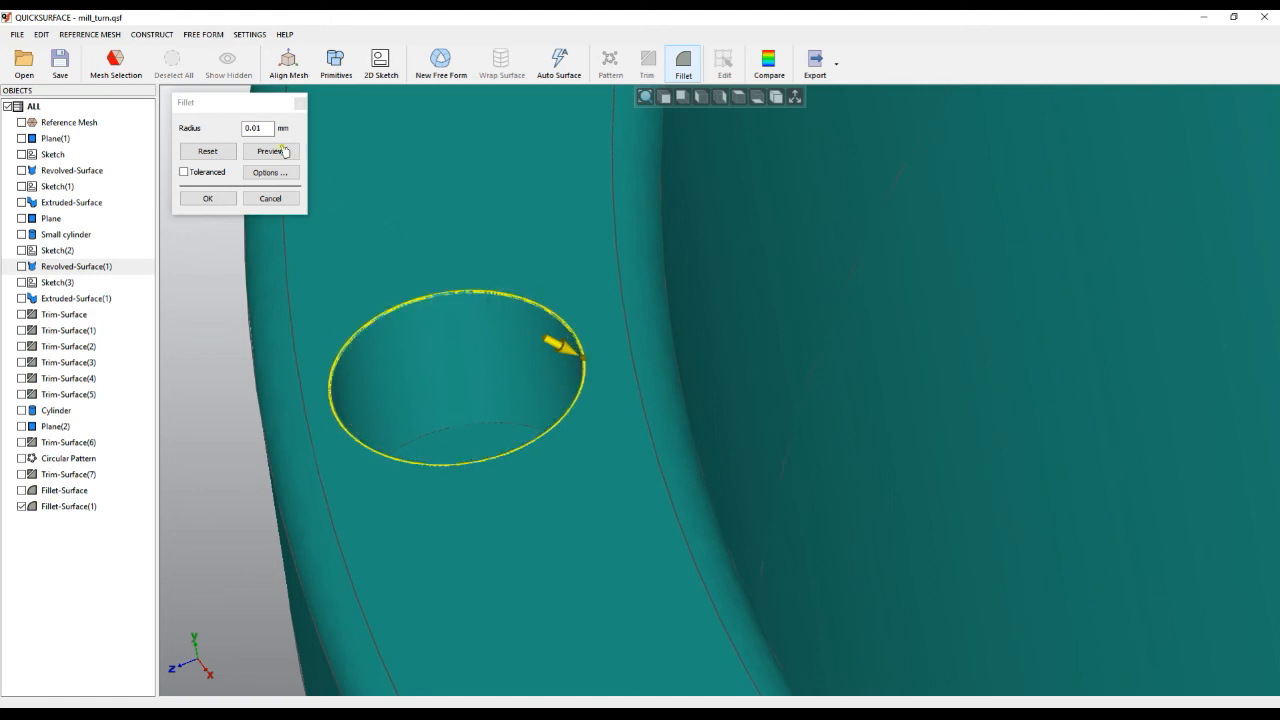
mouse_move(548, 298)
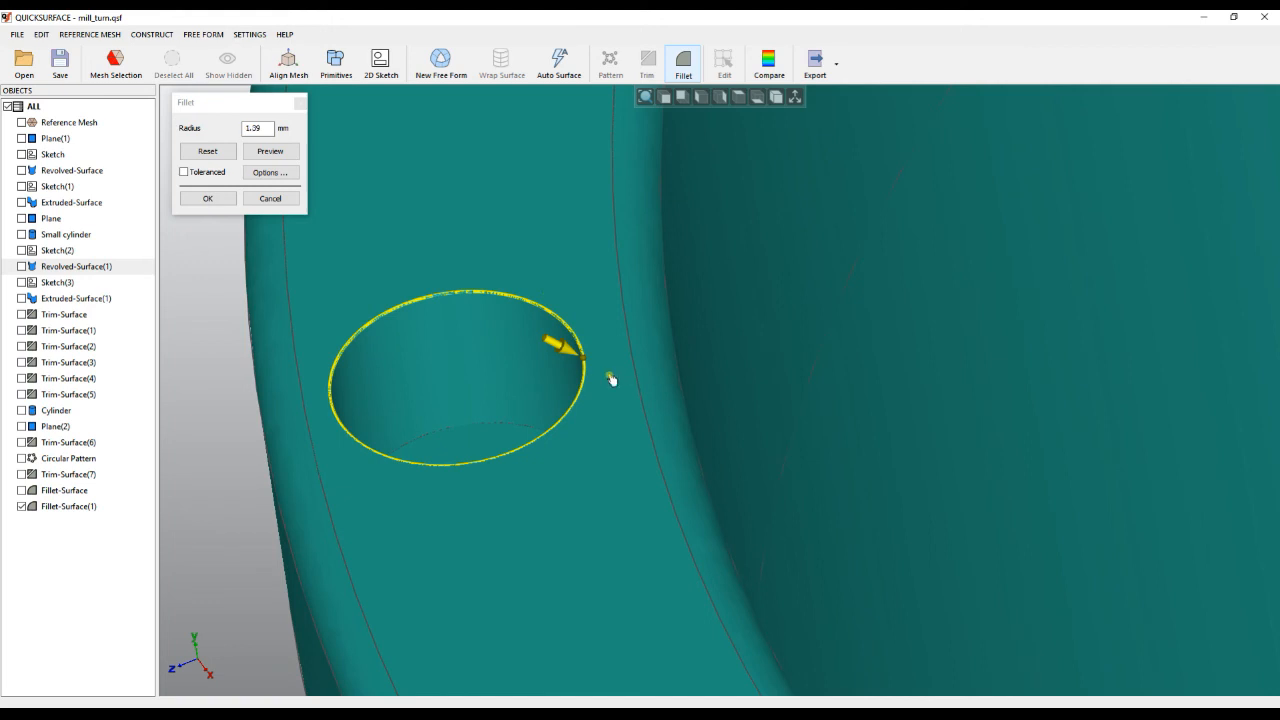
text(0.09)
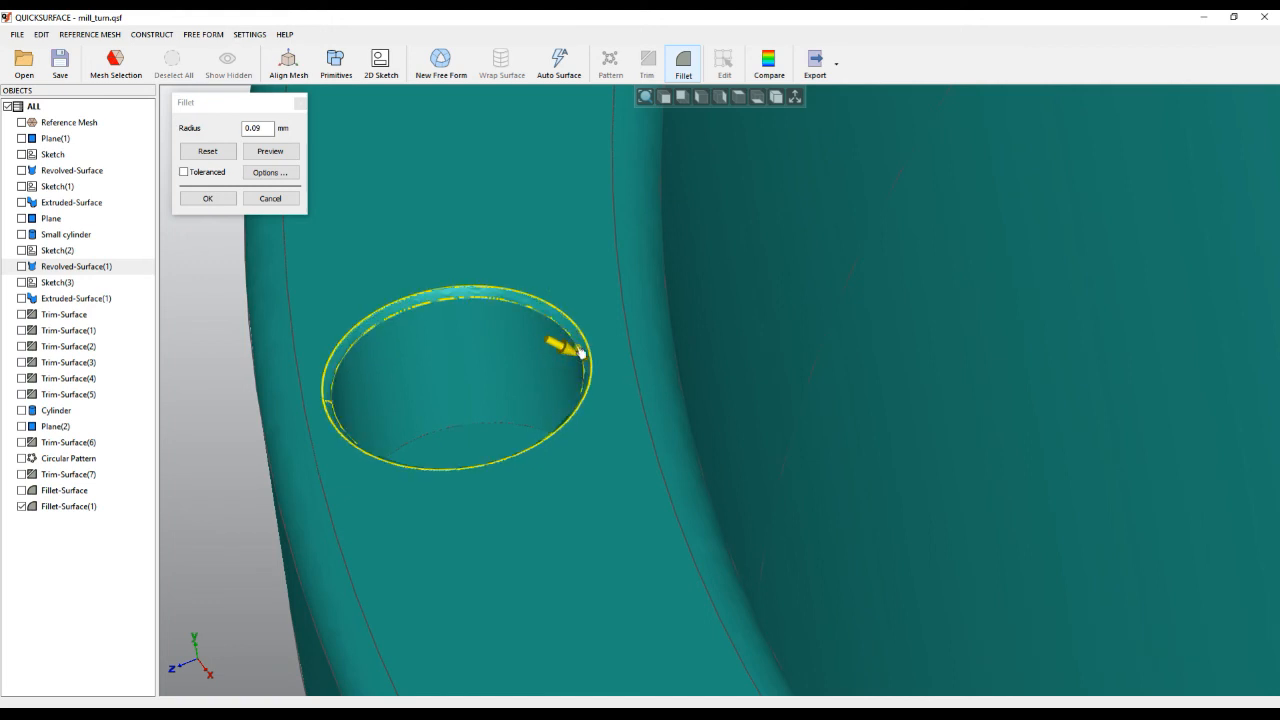
text(0.21)
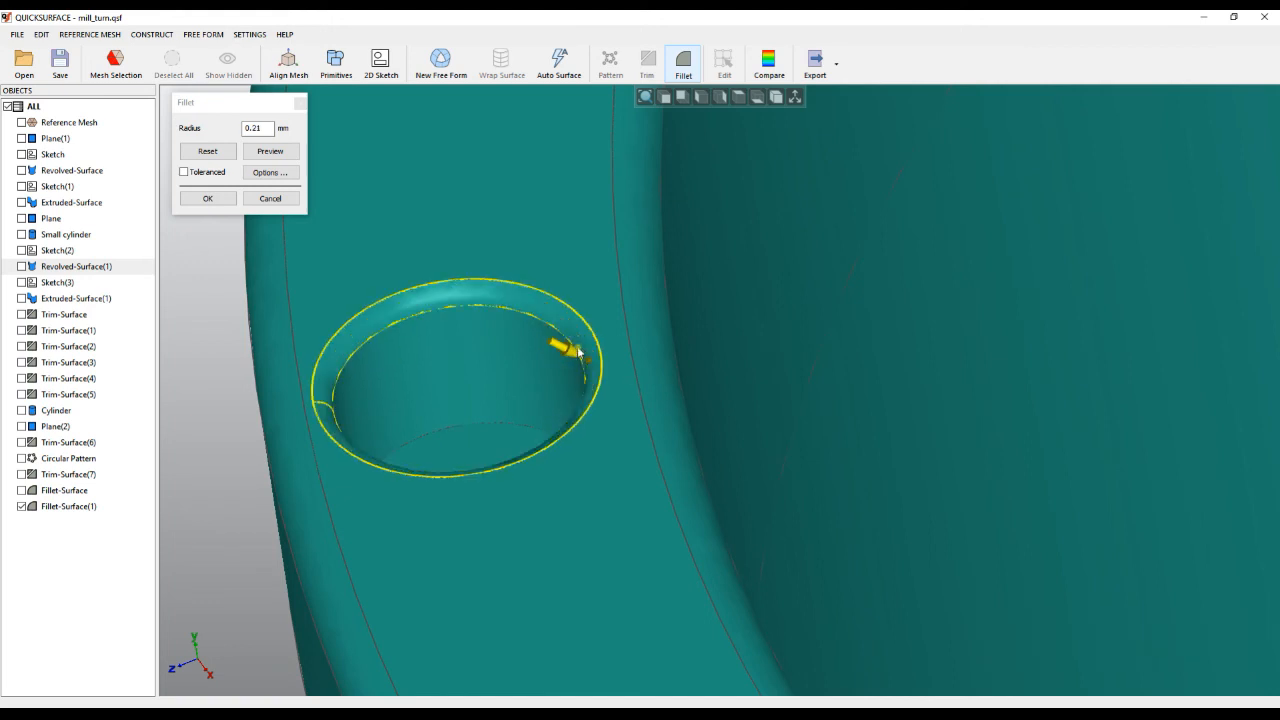
drag(576, 356, 540, 300)
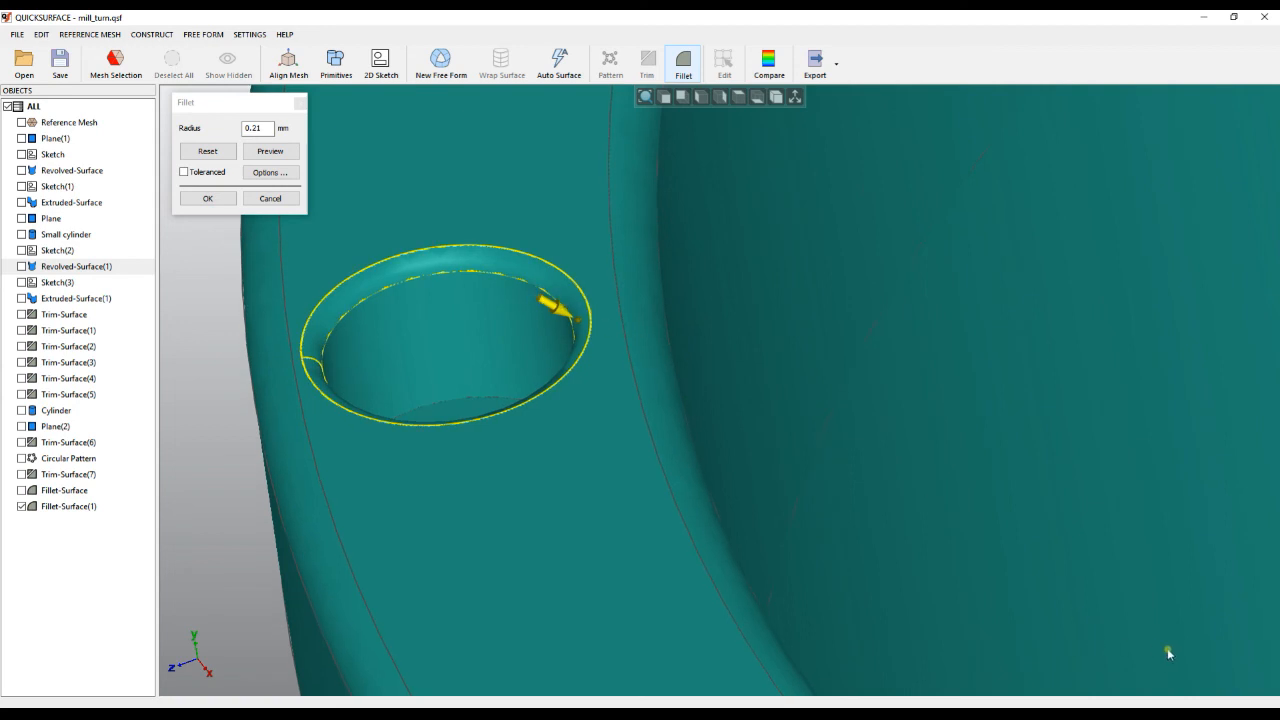
mouse_move(300, 188)
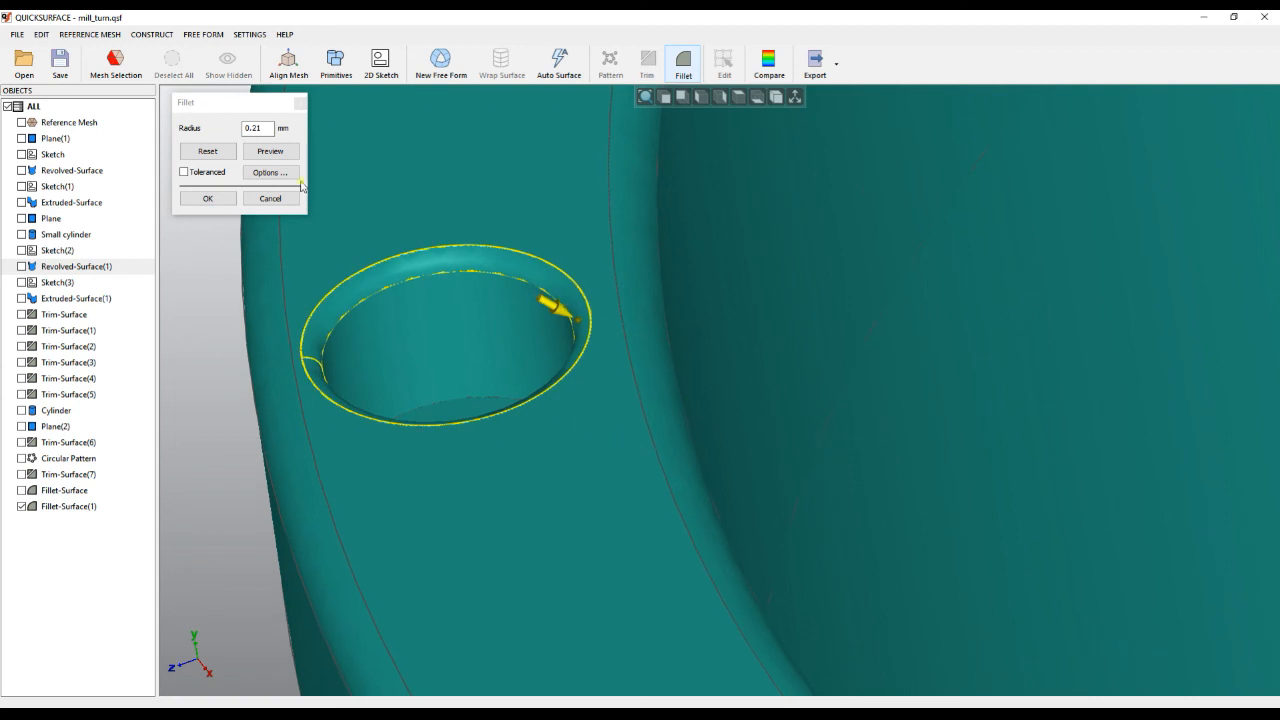
click(270, 152)
text(0.2)
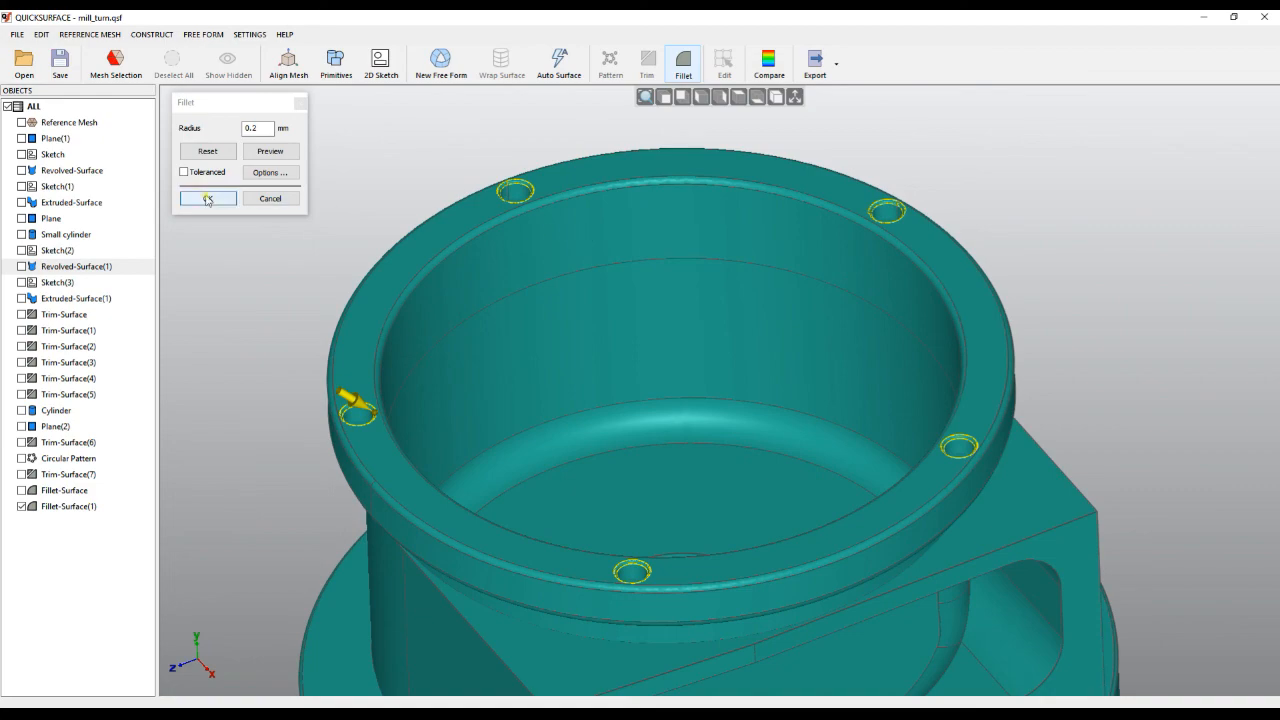
- Apply the 0.2 mm bolt-hole fillet as Fillet-Surface(2) and inspect the rounded holes
click(208, 198)
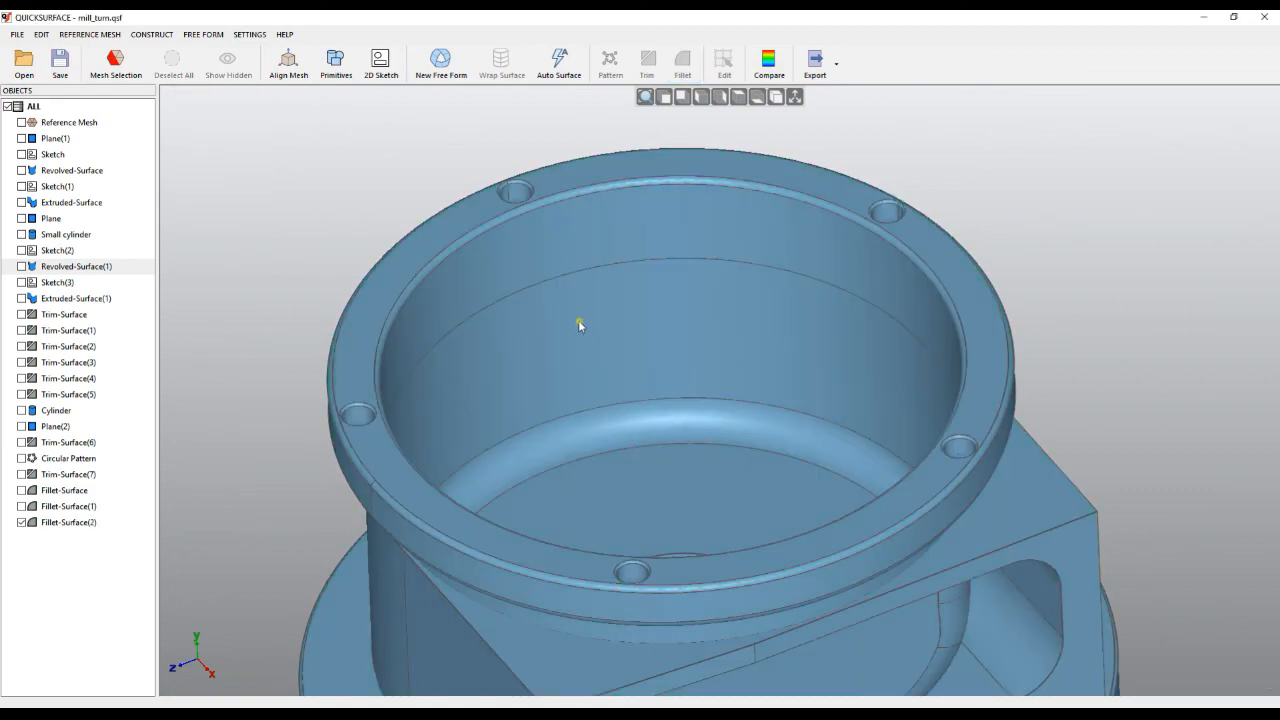
drag(578, 326, 688, 382)
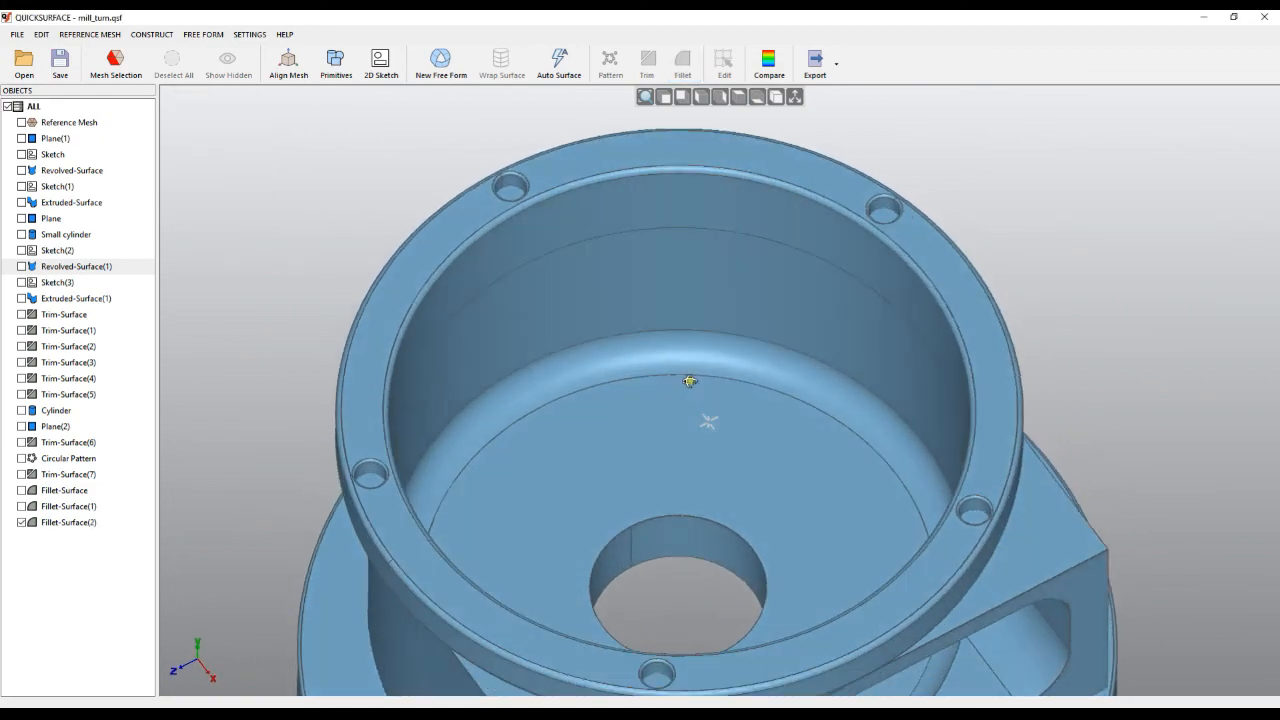
drag(690, 382, 784, 272)
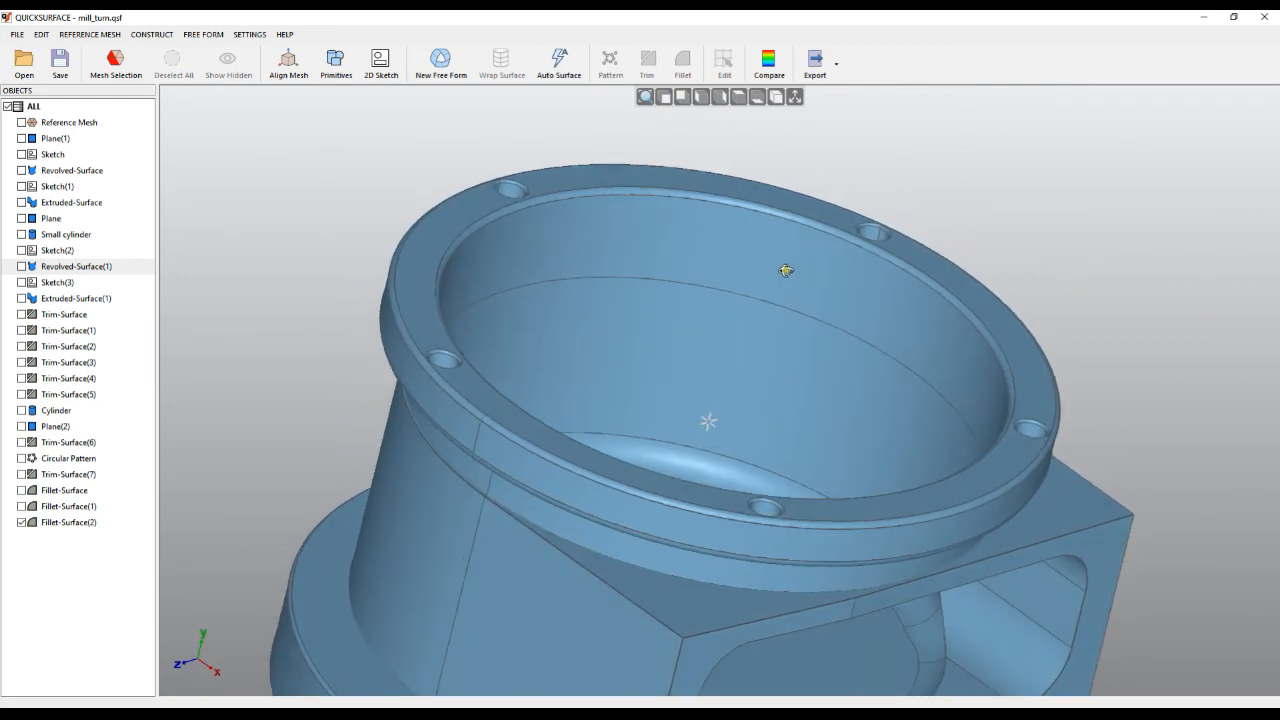
drag(784, 272, 700, 256)
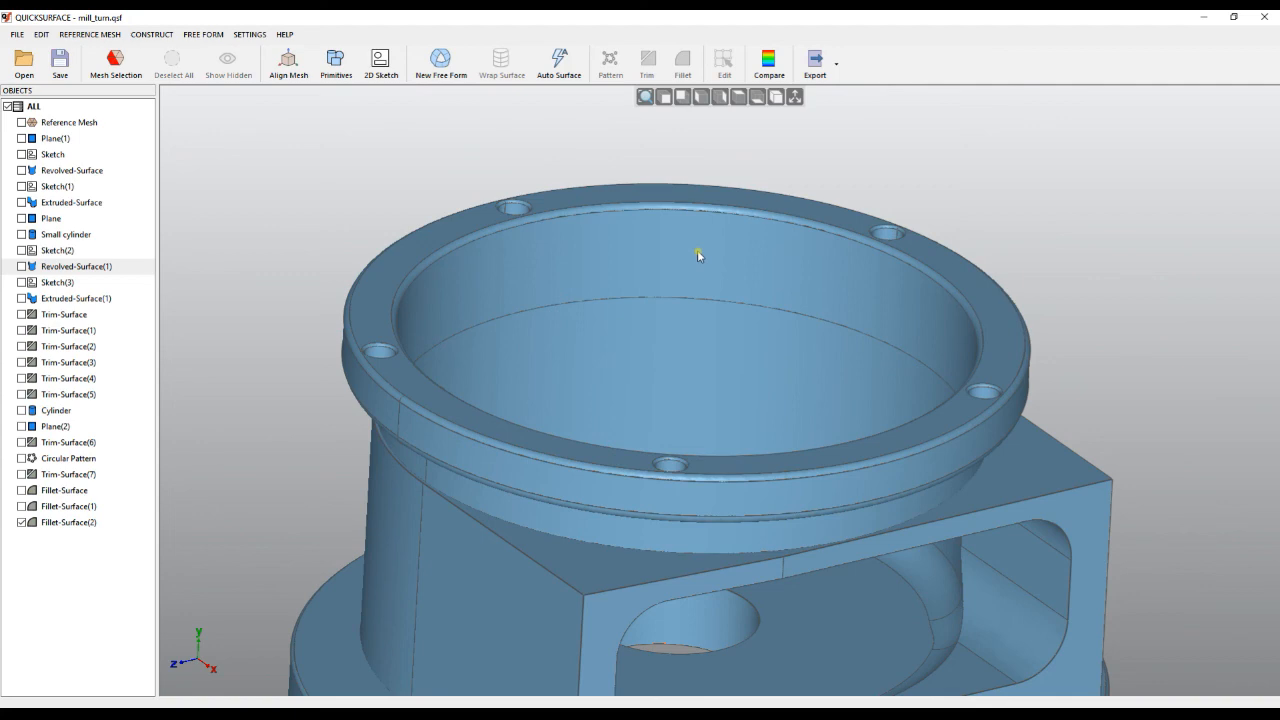
mouse_move(688, 262)
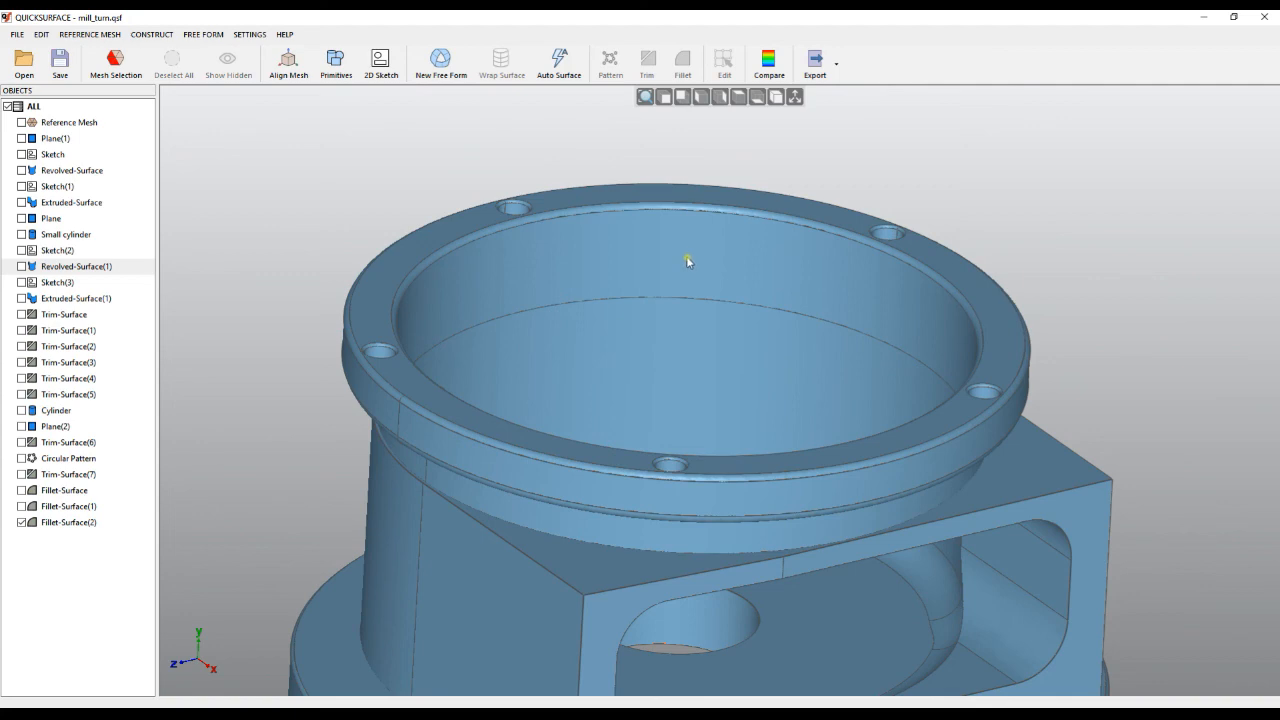